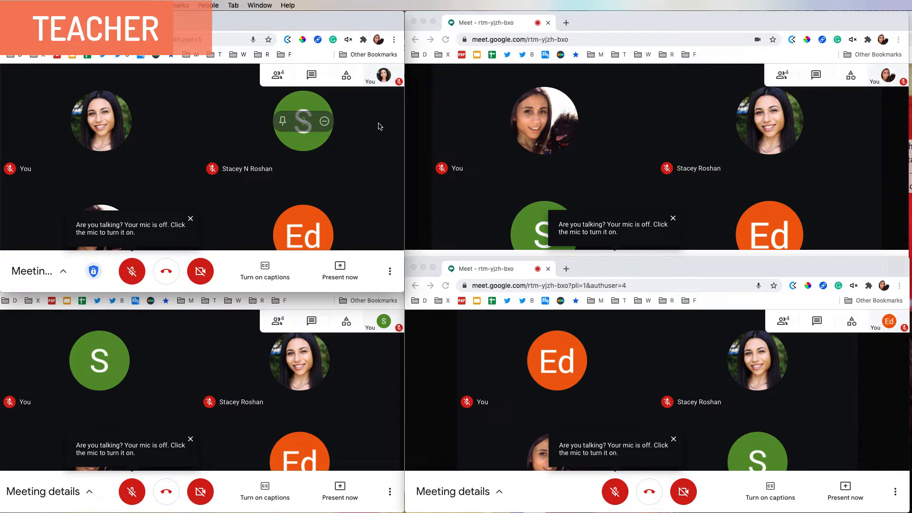
mouse_move(303, 121)
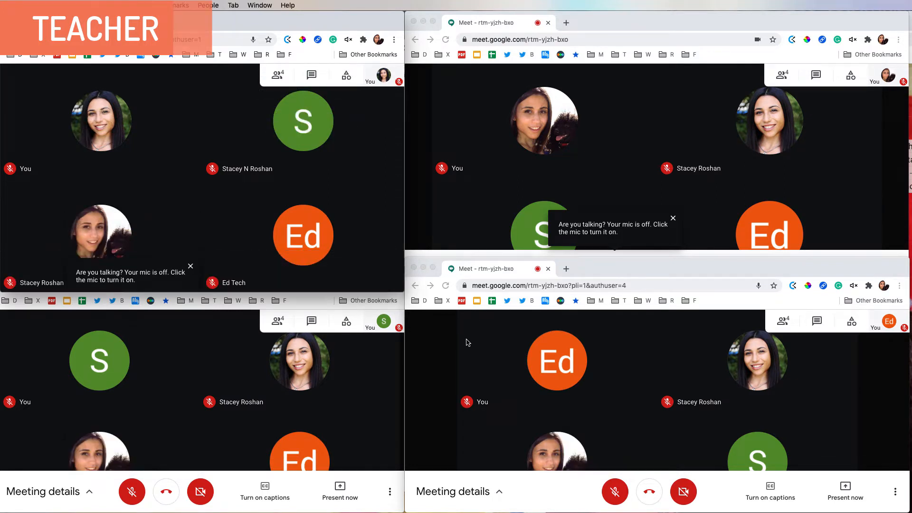
Step: From Activities > Polls, start a new blank poll
click(673, 218)
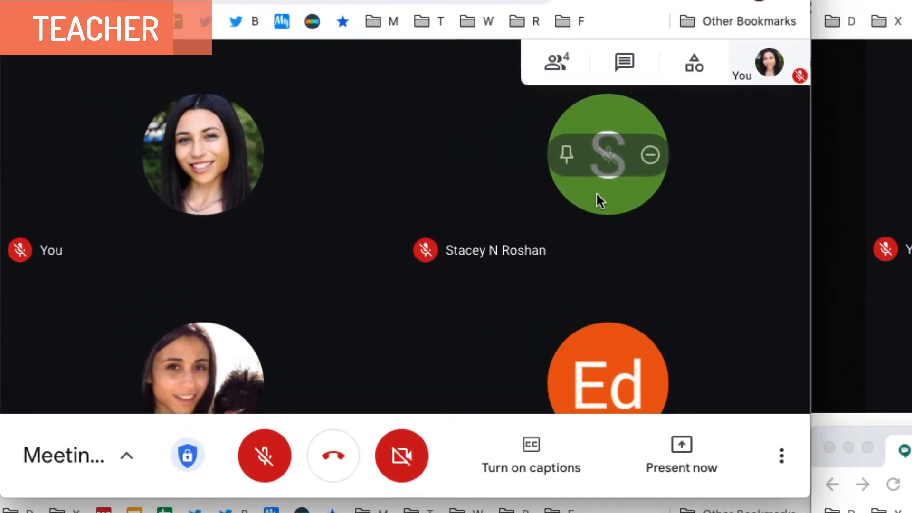
mouse_move(715, 61)
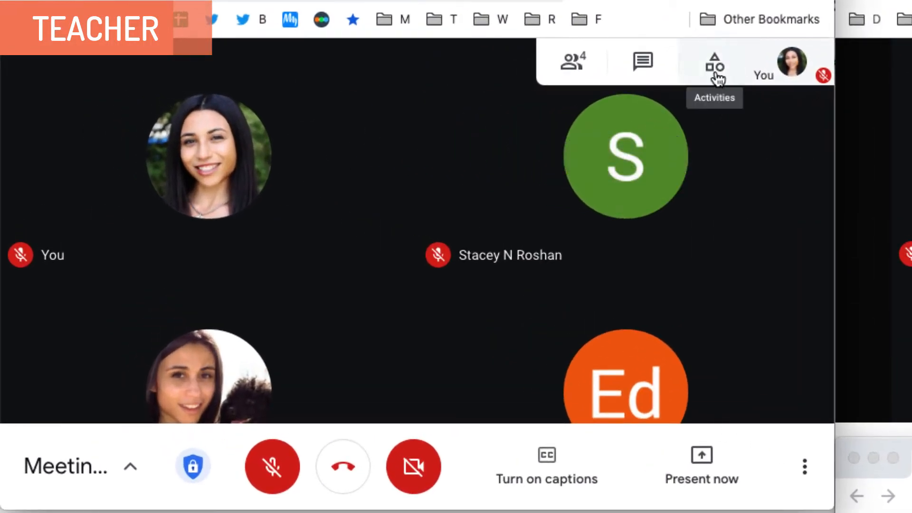
click(714, 61)
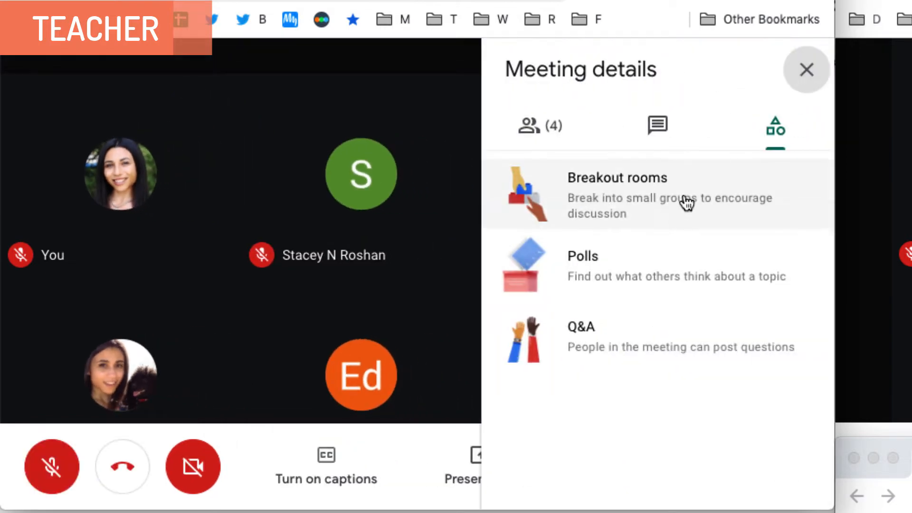
mouse_move(689, 284)
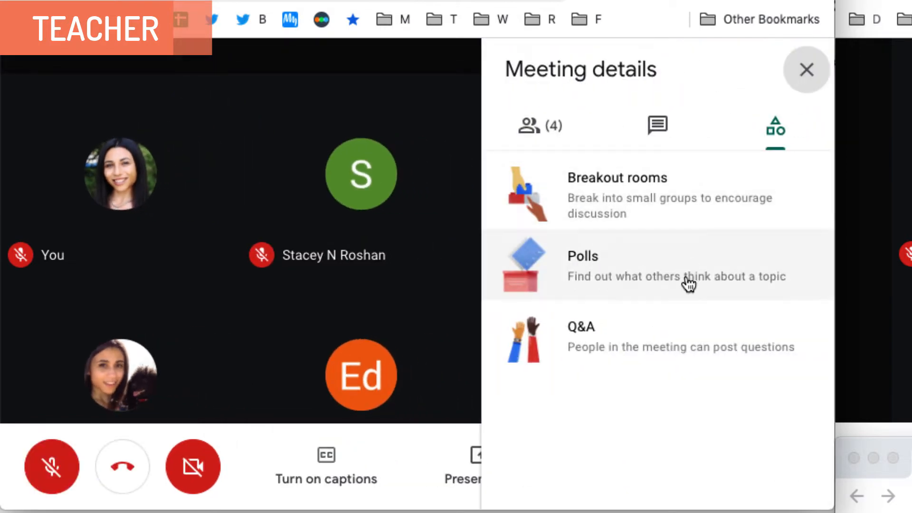
mouse_move(679, 352)
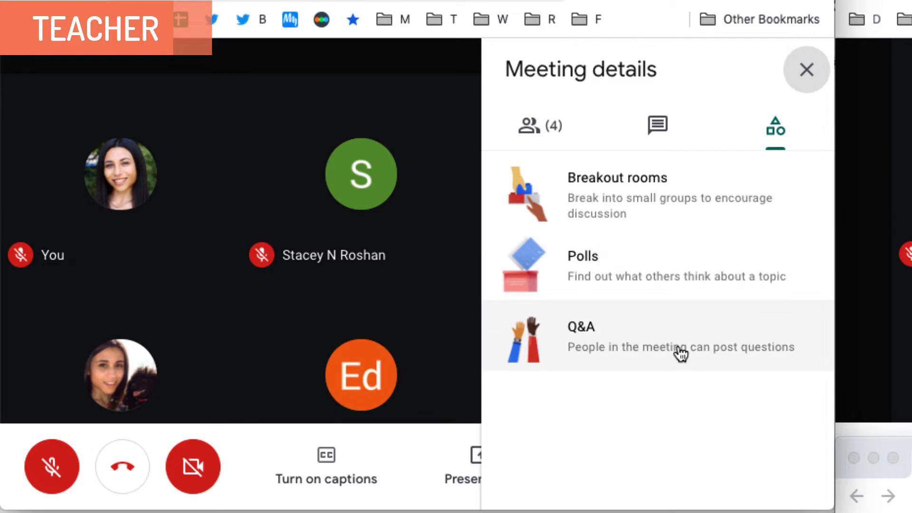
mouse_move(681, 274)
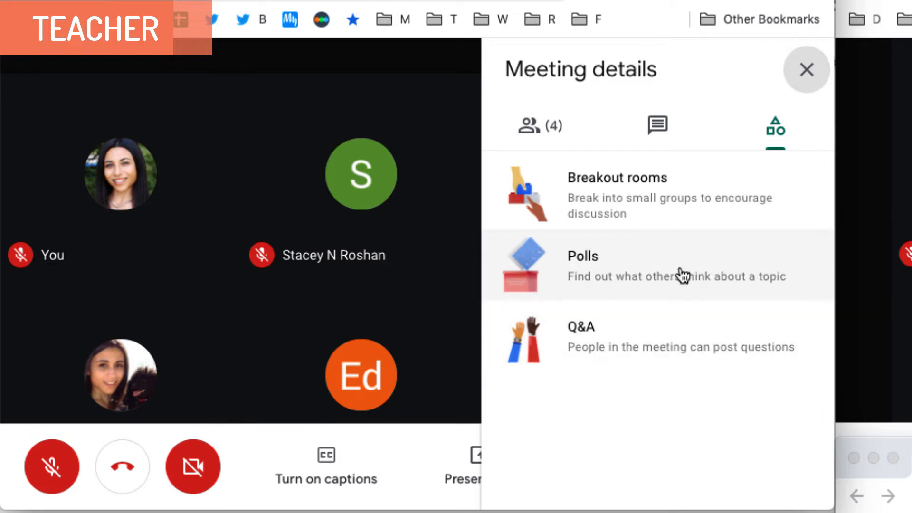
click(640, 266)
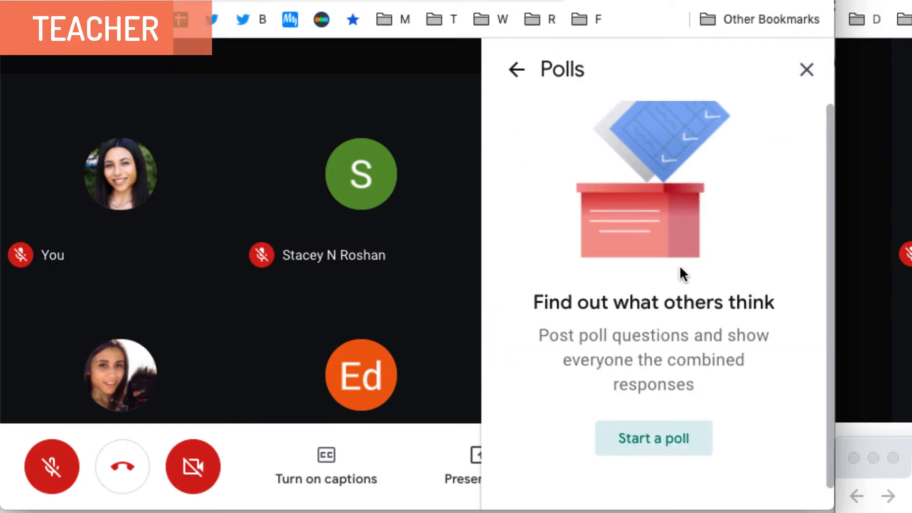
click(653, 438)
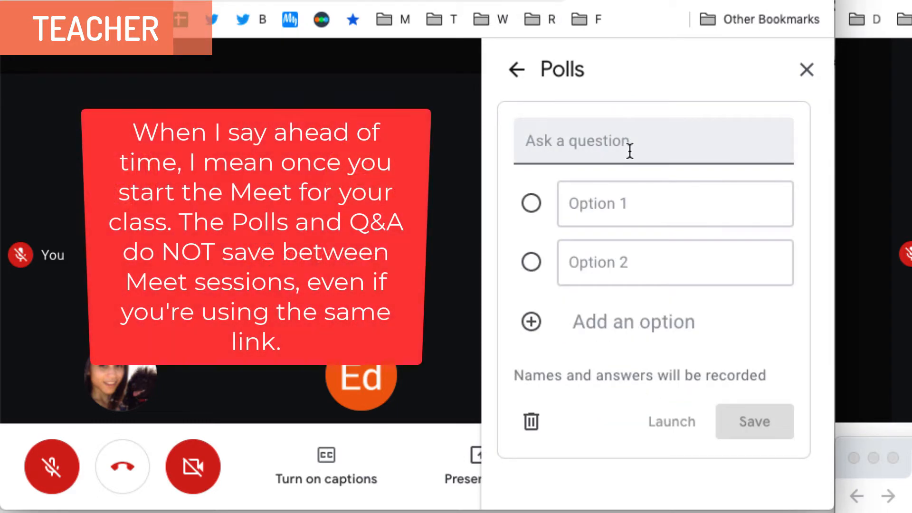
Step: Save a poll titled 'Question 1' with answer options a, b, c and d
click(651, 140)
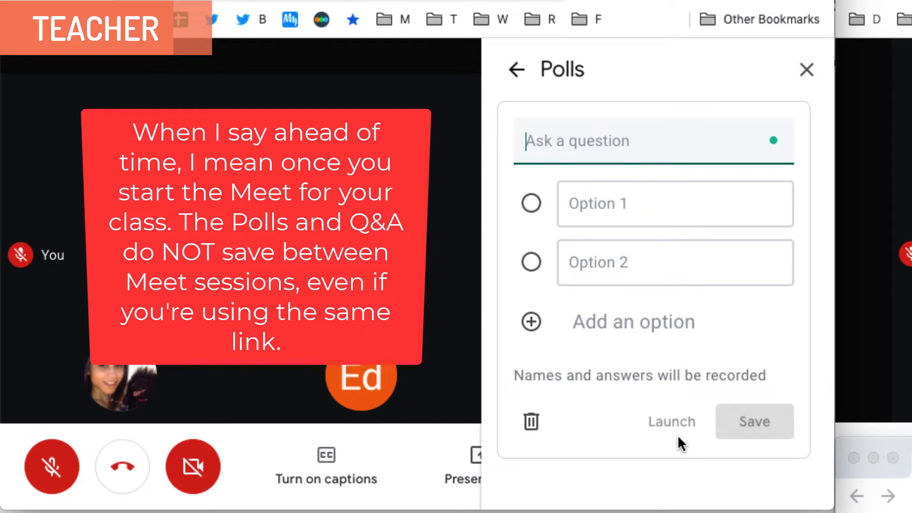
text(Question 1)
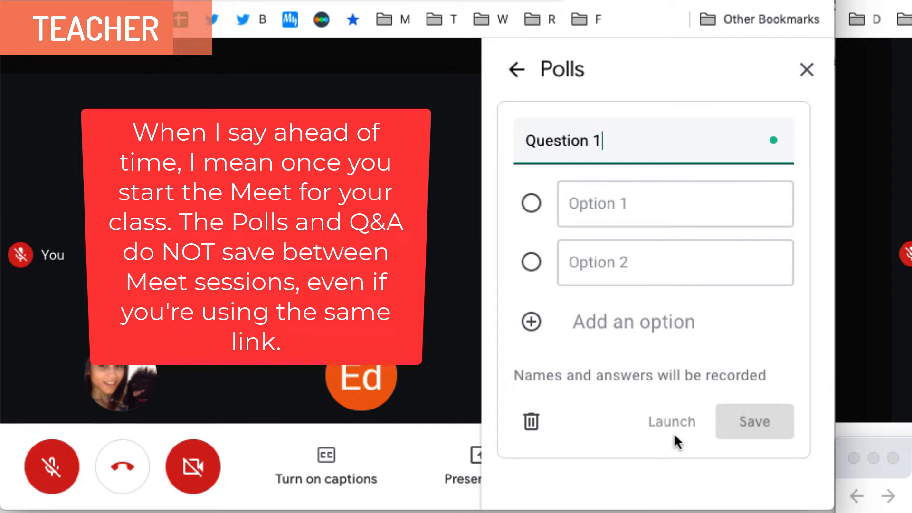
click(674, 204)
text(a)
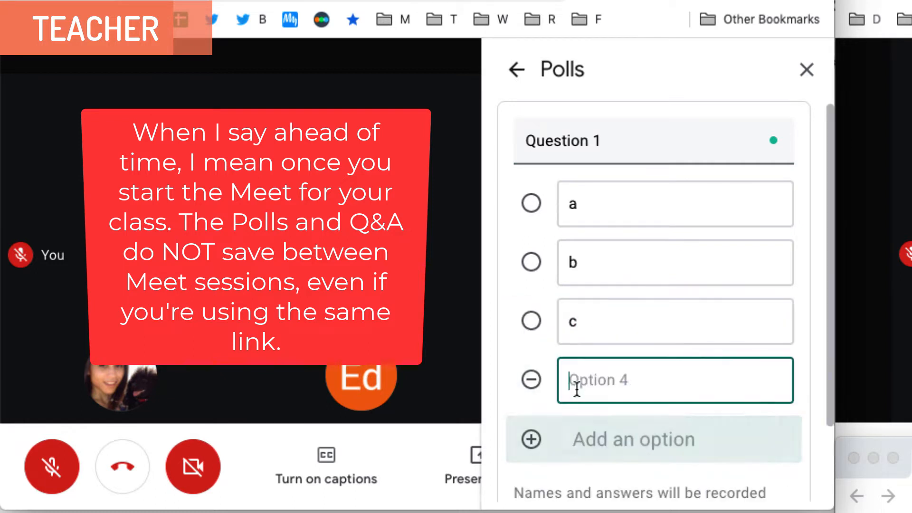
text(d)
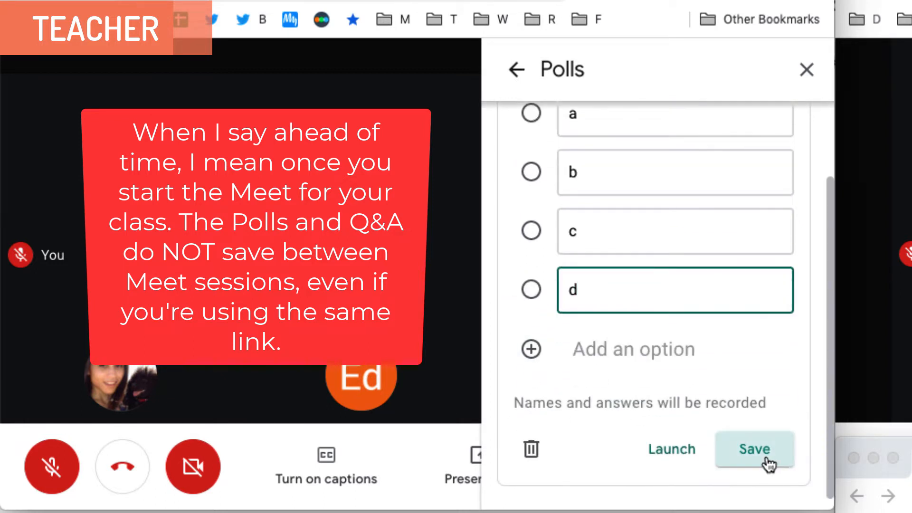
click(754, 448)
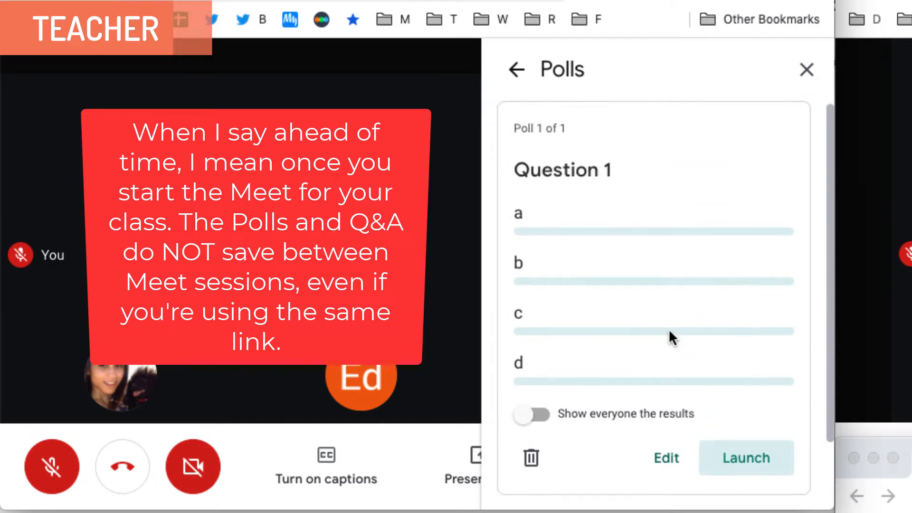
Step: Create and save a second poll, 'Question 2', with options 1, 2 and 3
scroll(down, 3)
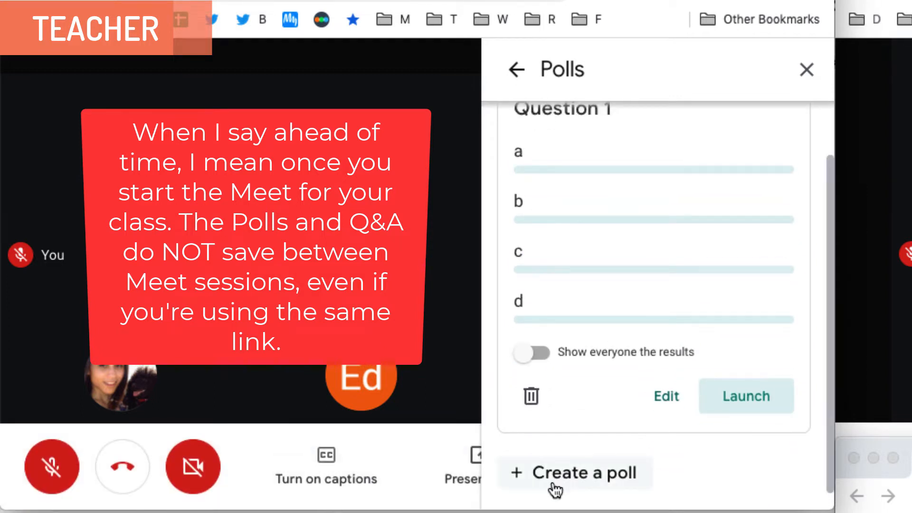
click(585, 472)
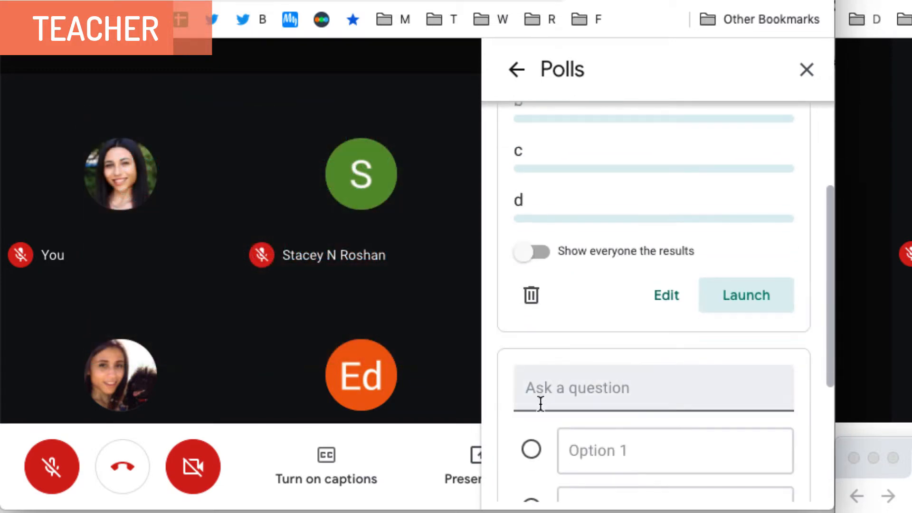
scroll(down, 3)
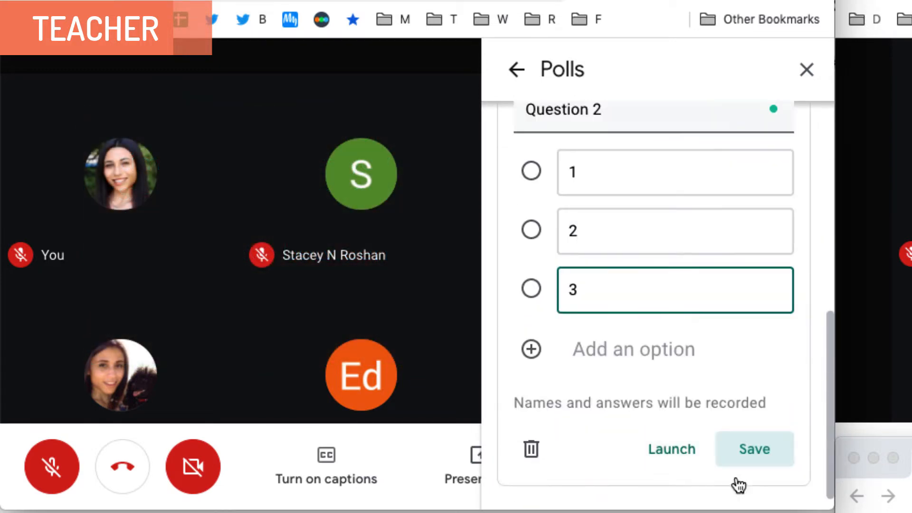
click(754, 448)
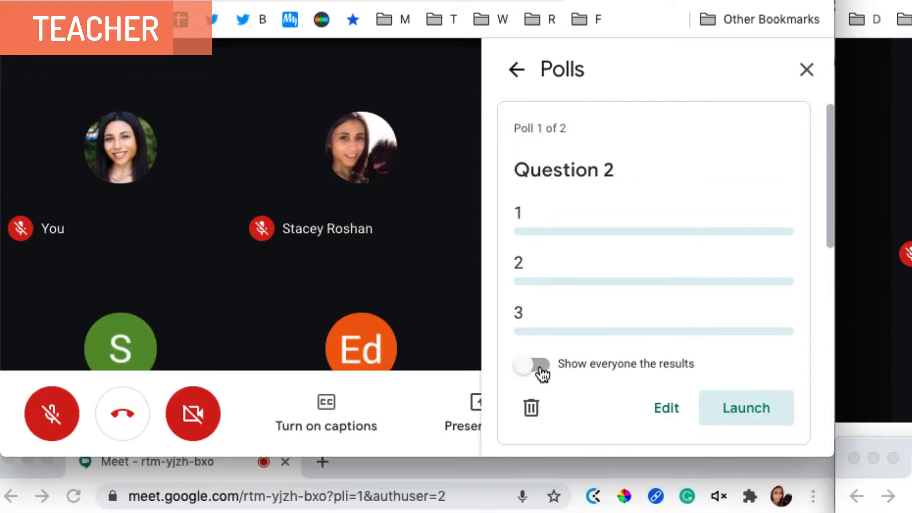
Step: Turn on 'Show everyone the results' for Question 2 and scroll through saved polls
click(530, 364)
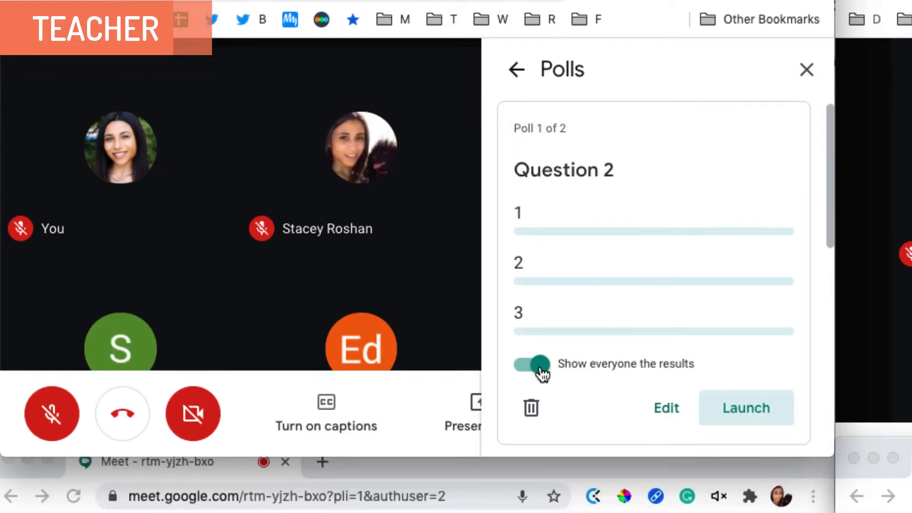
scroll(down, 3)
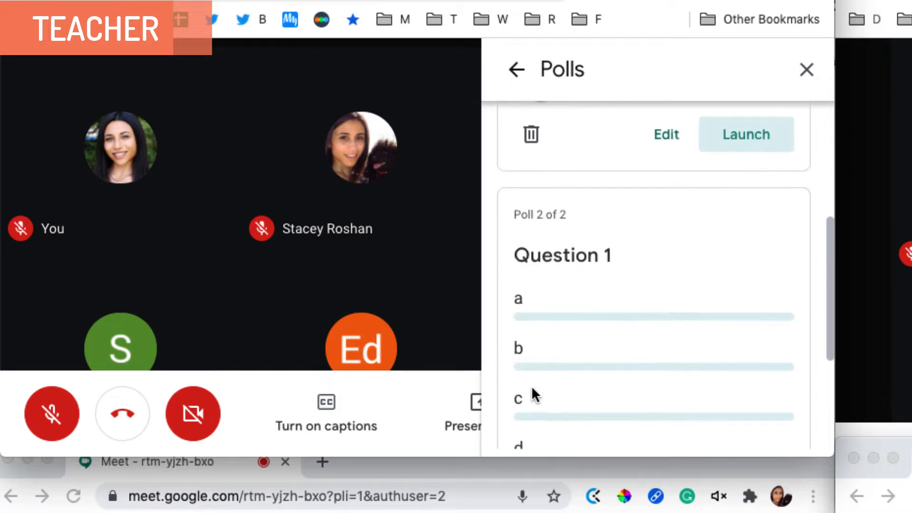
scroll(down, 3)
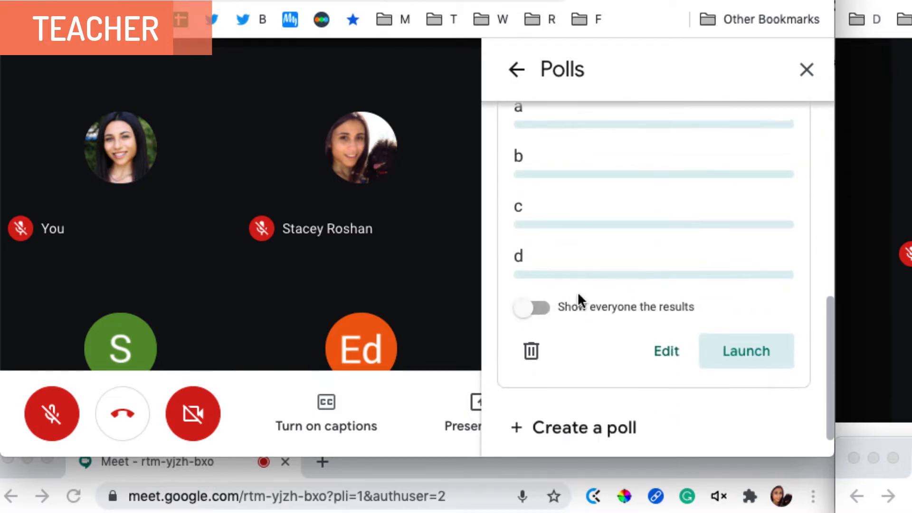
click(530, 307)
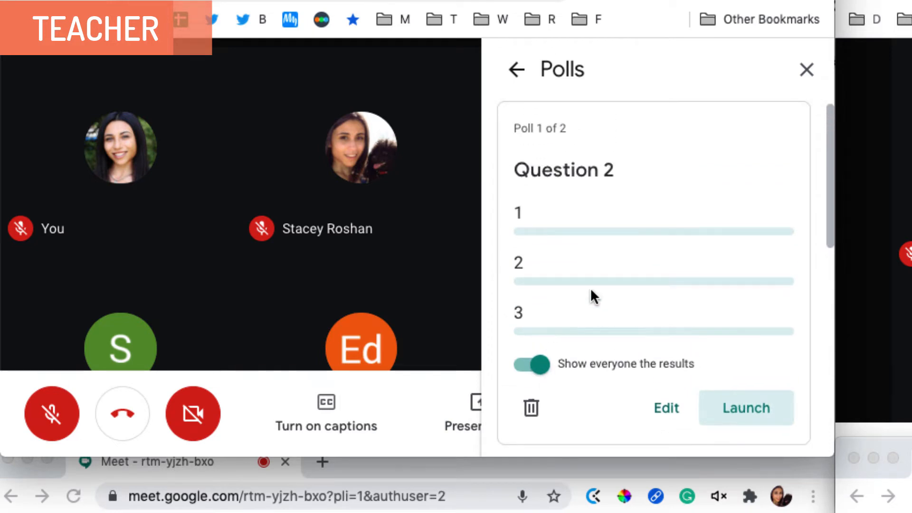
mouse_move(666, 407)
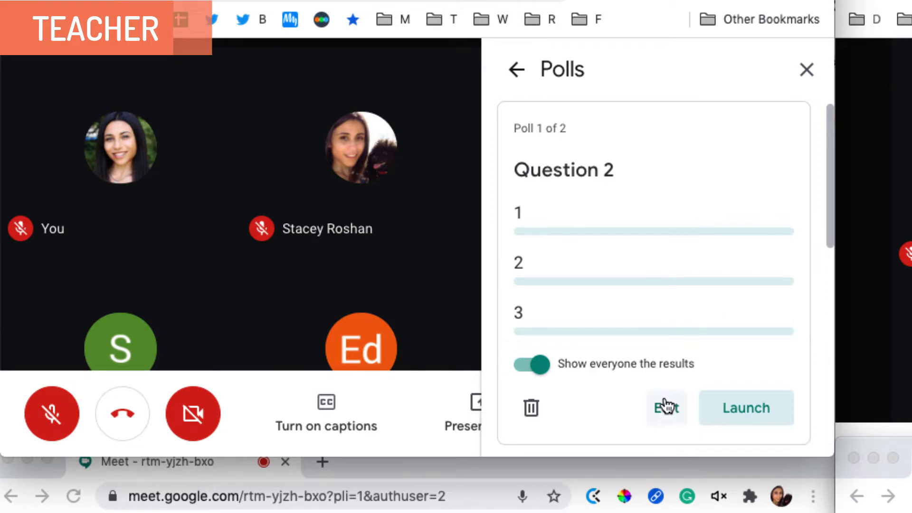
scroll(down, 3)
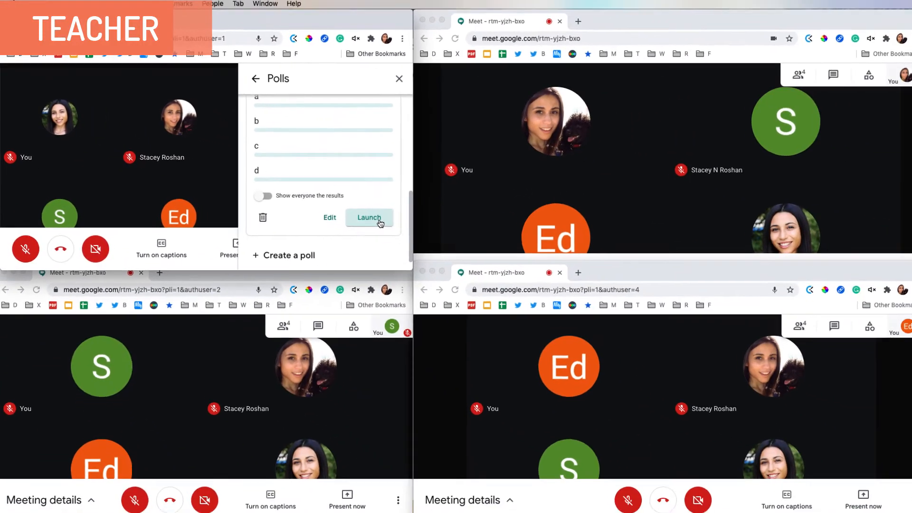
Step: Launch the Question 1 poll to participants
click(368, 217)
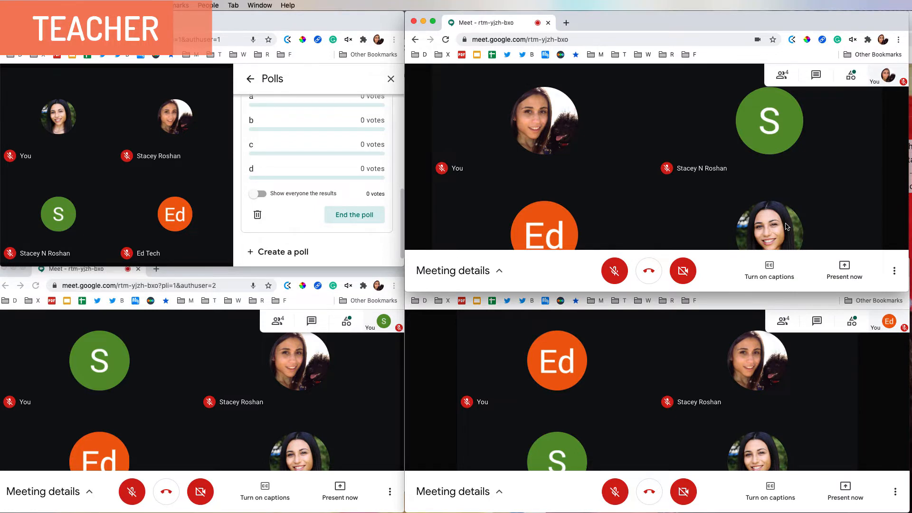
mouse_move(850, 74)
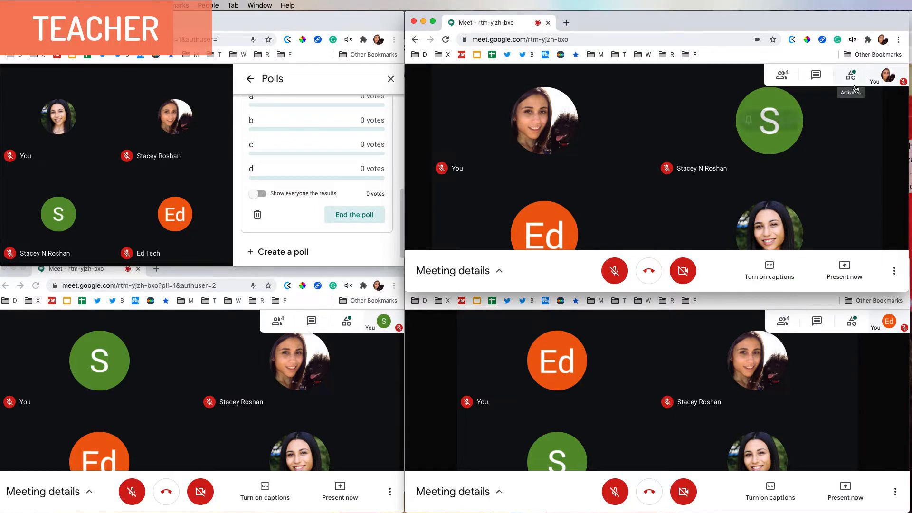
mouse_move(850, 88)
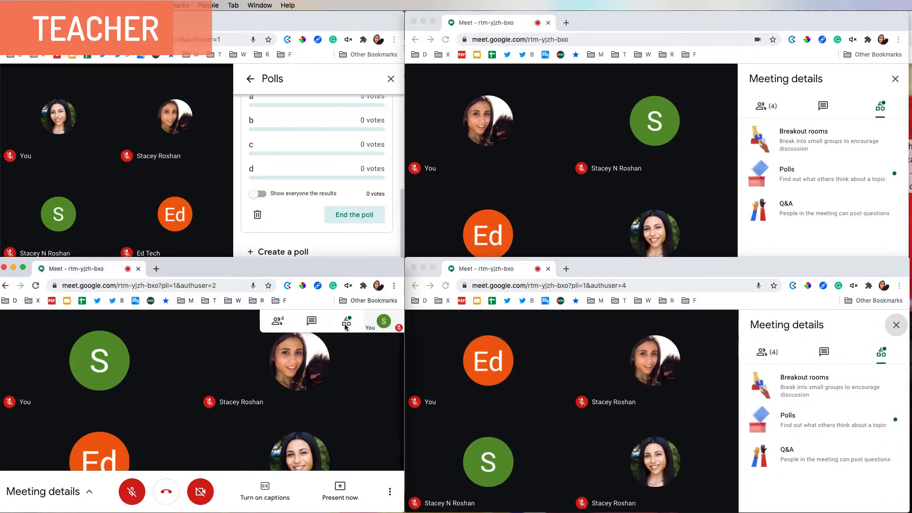
Step: In a student's Activities, select answer a on the Question 1 poll
click(346, 322)
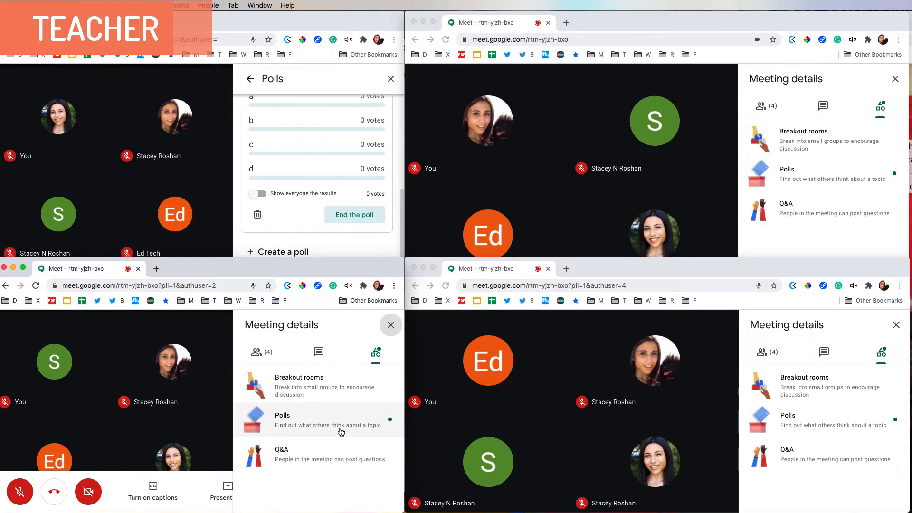
mouse_move(312, 422)
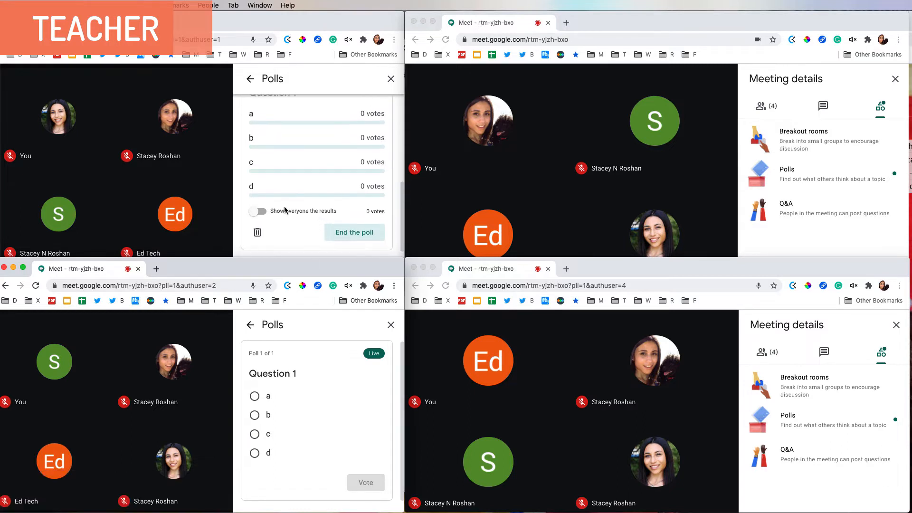
mouse_move(182, 427)
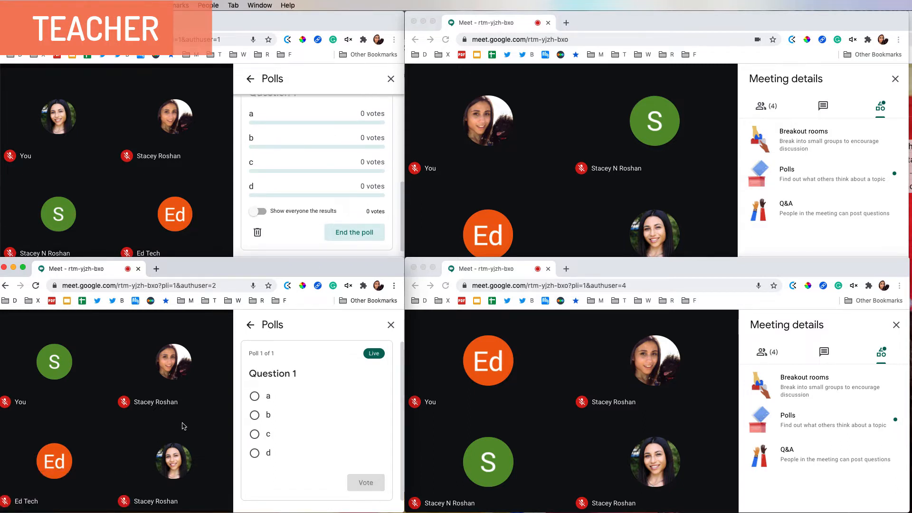
click(254, 396)
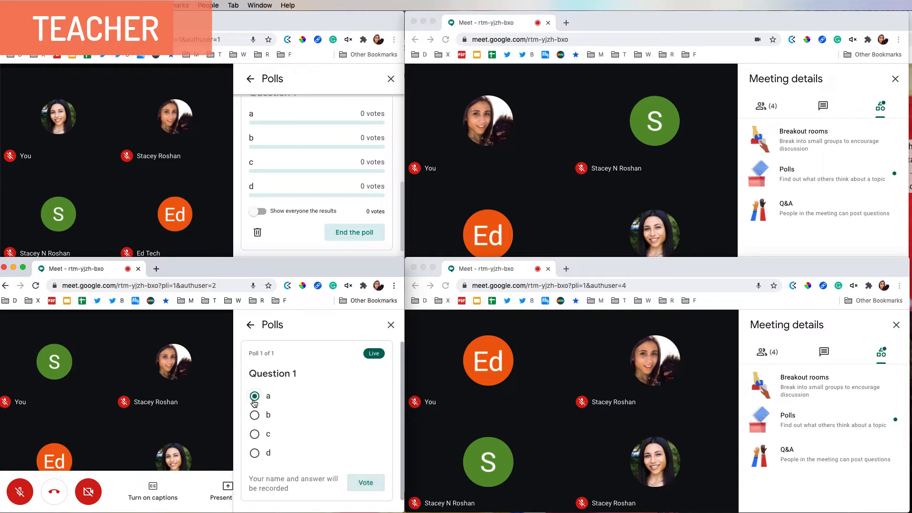
click(786, 169)
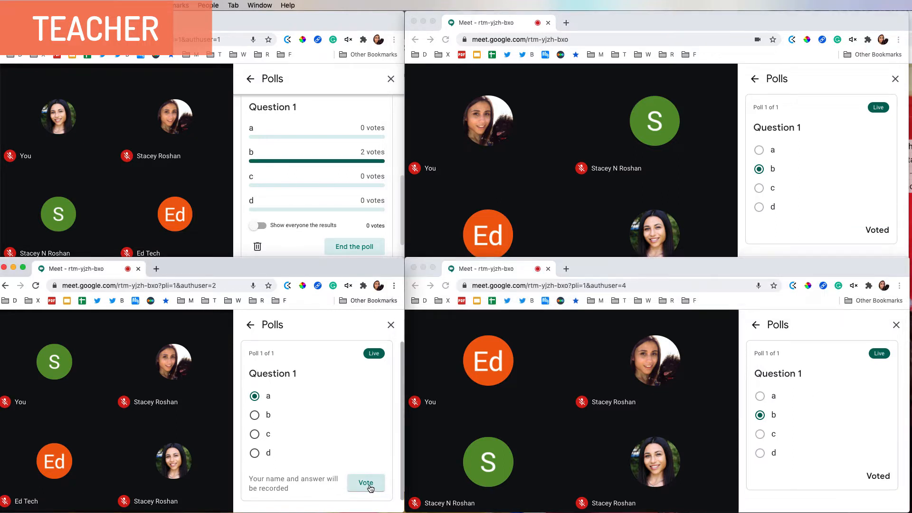
Step: Submit the vote for a, share Question 1 results with everyone, and end the poll
click(366, 483)
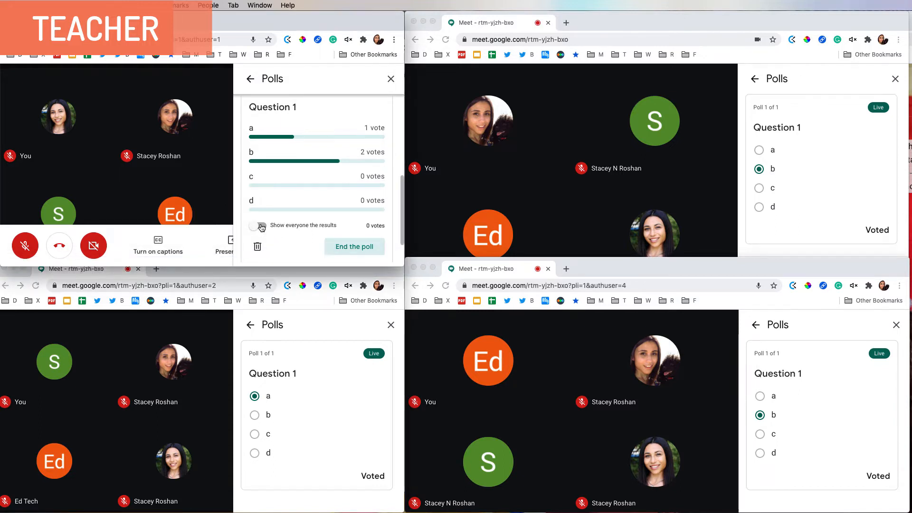
click(255, 226)
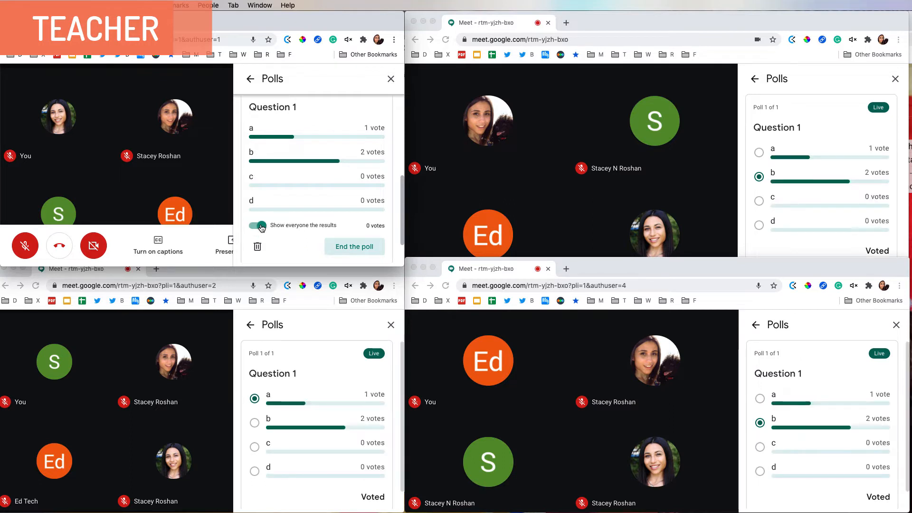
click(354, 246)
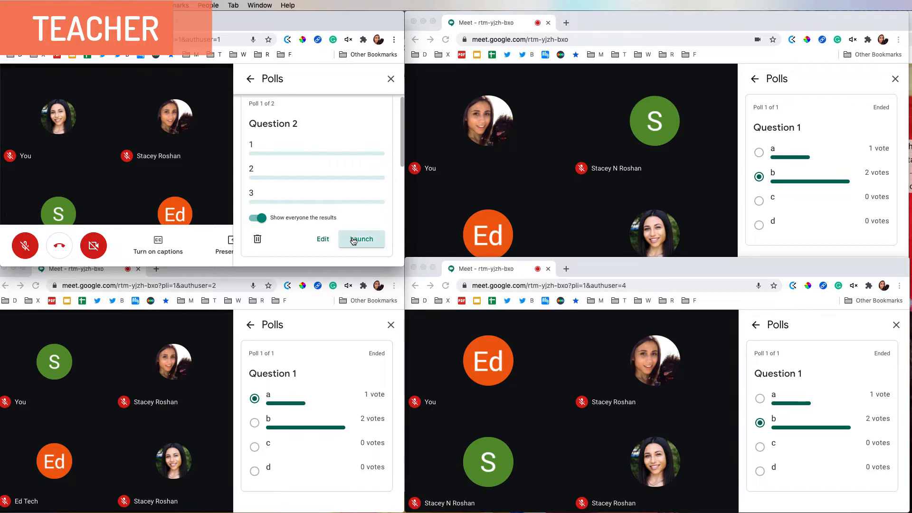
Step: Launch Question 2 and cast student votes: one for 1, two for 2
click(361, 239)
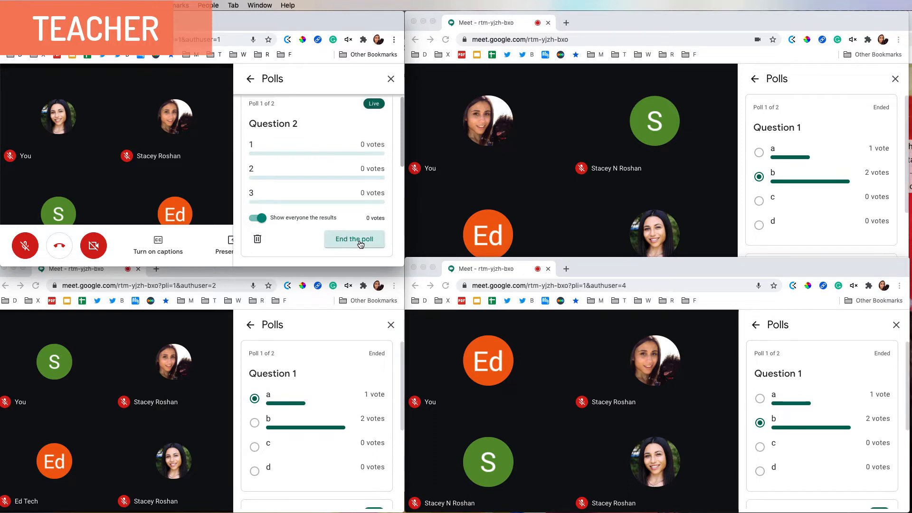
scroll(down, 3)
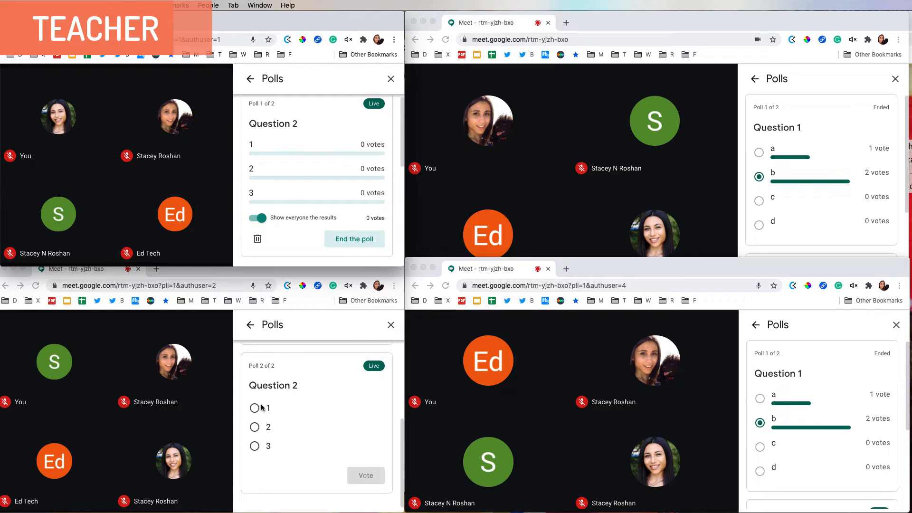
click(254, 408)
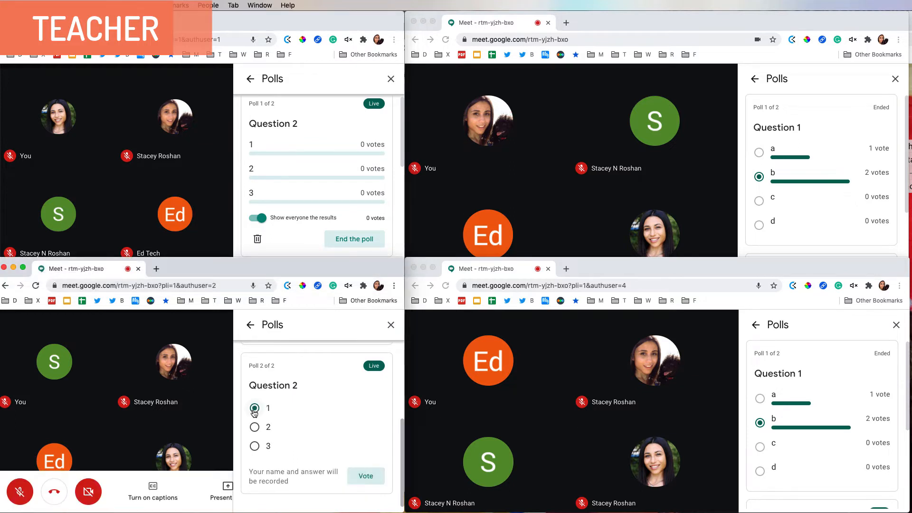
click(365, 476)
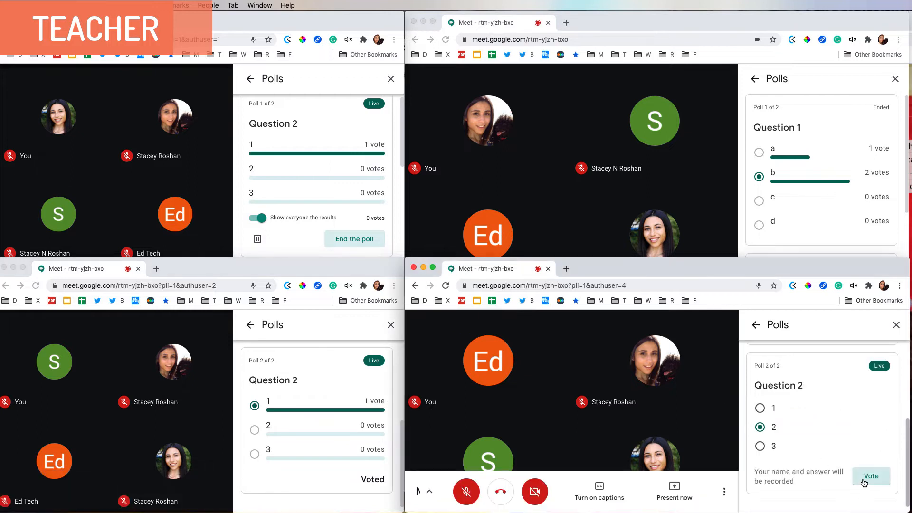
click(870, 477)
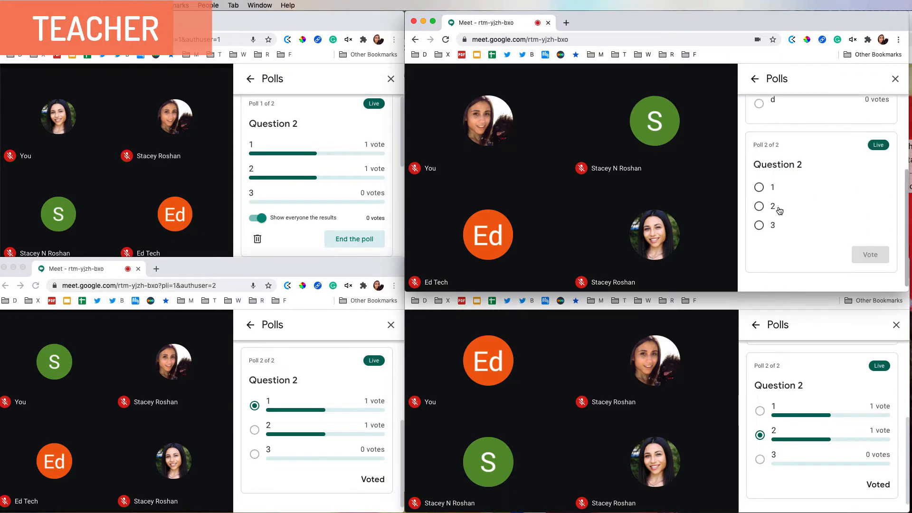
click(759, 207)
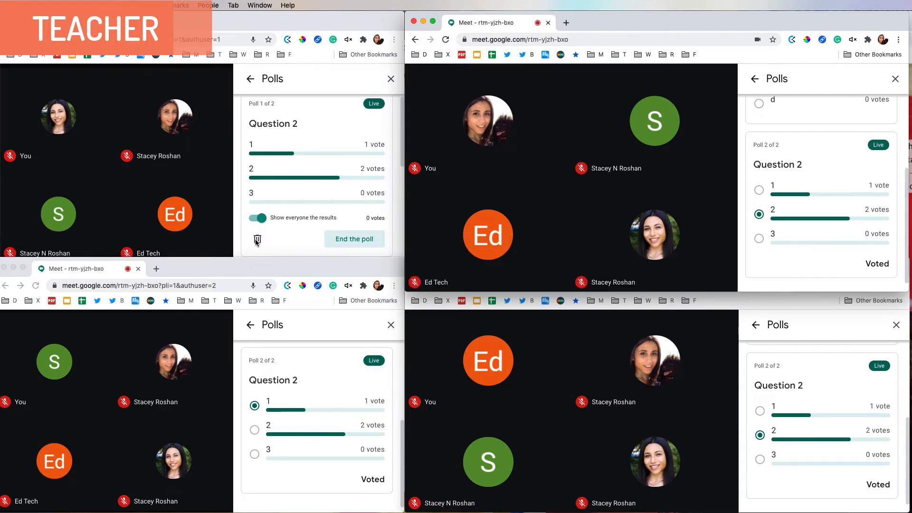
Step: Delete the Question 2 poll and scroll through Question 1's results
click(354, 239)
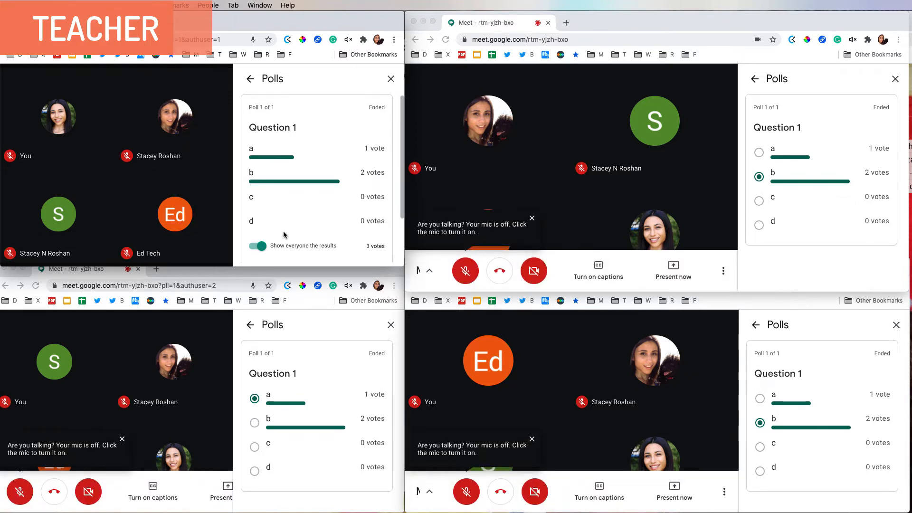
scroll(down, 3)
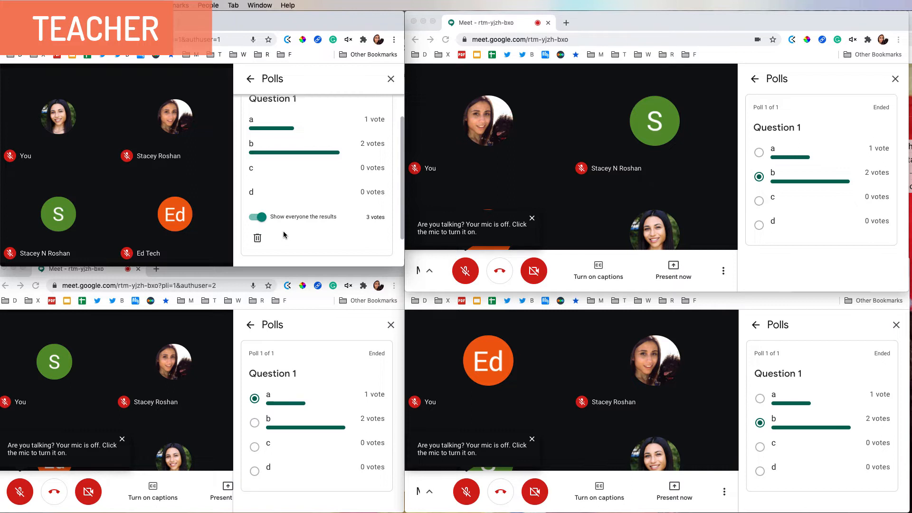
scroll(up, 3)
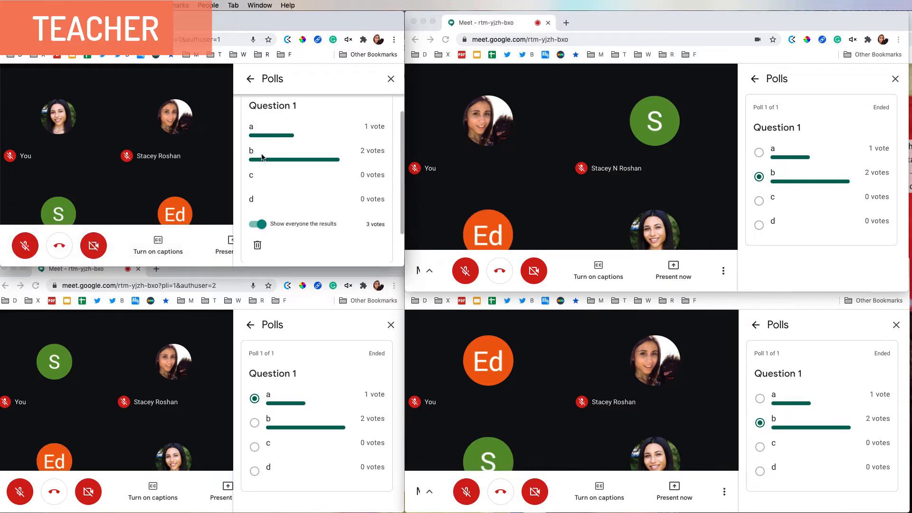
scroll(down, 3)
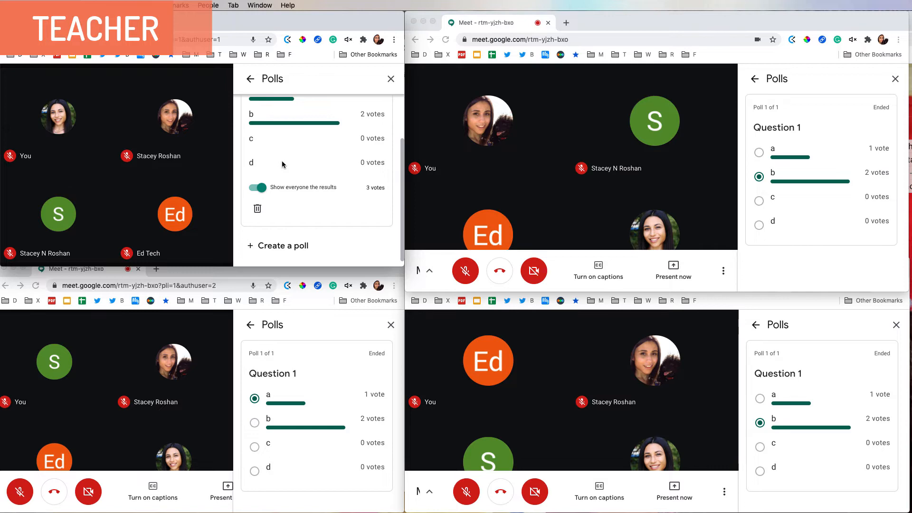
scroll(up, 3)
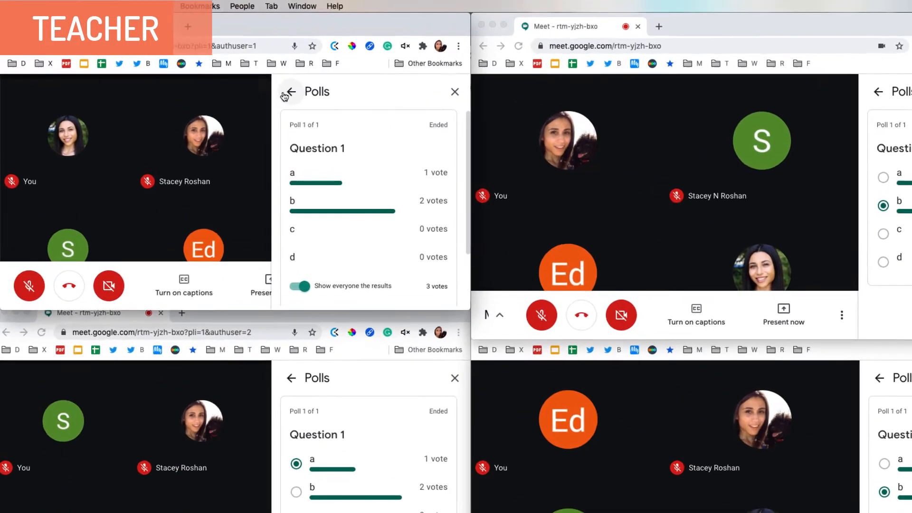
Step: Turn on Q&A from the meeting's activities list
click(289, 92)
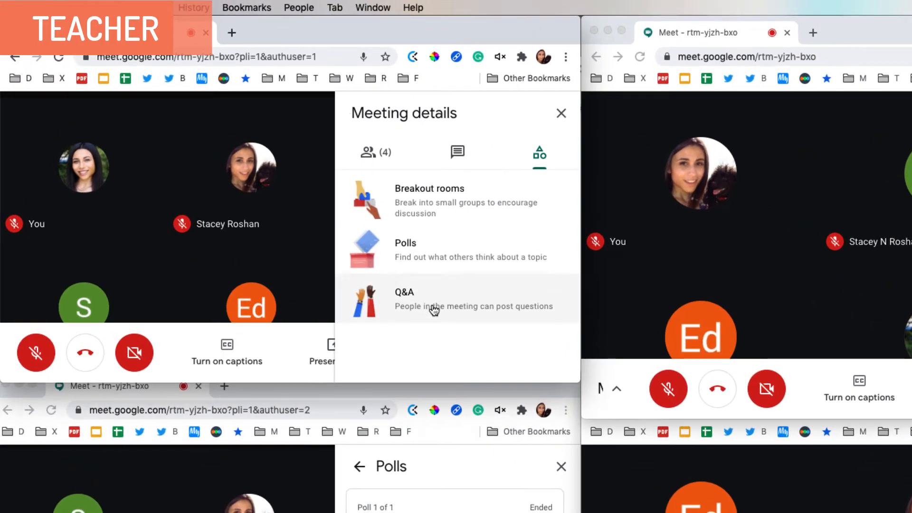
click(433, 299)
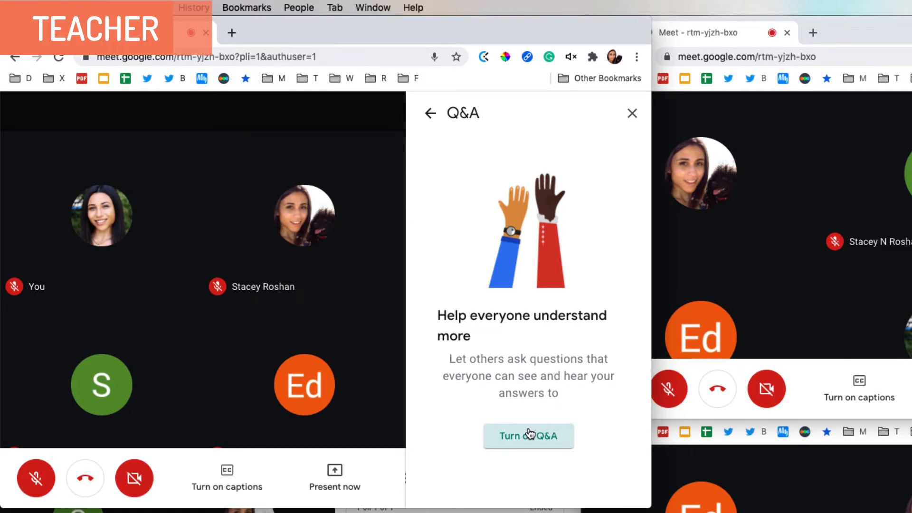
click(528, 436)
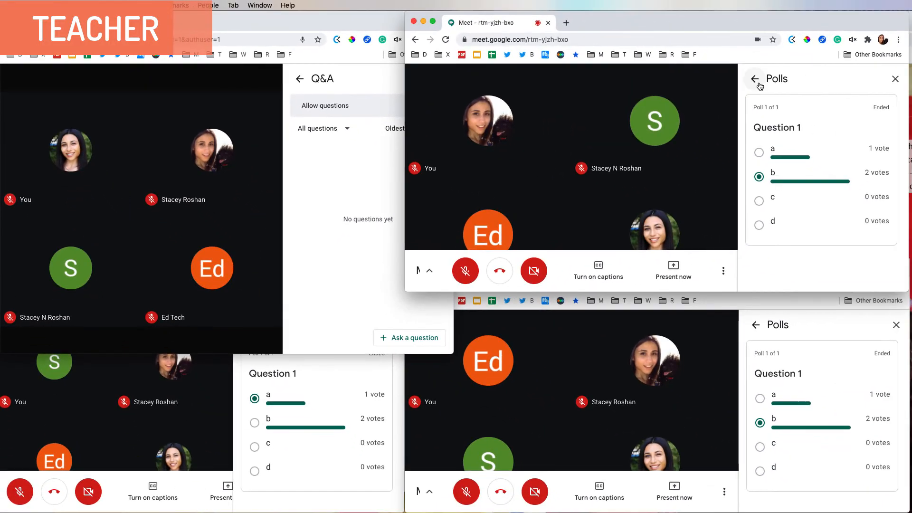
Step: As a student, post the question 'I am confused about xyz' in Q&A
click(895, 78)
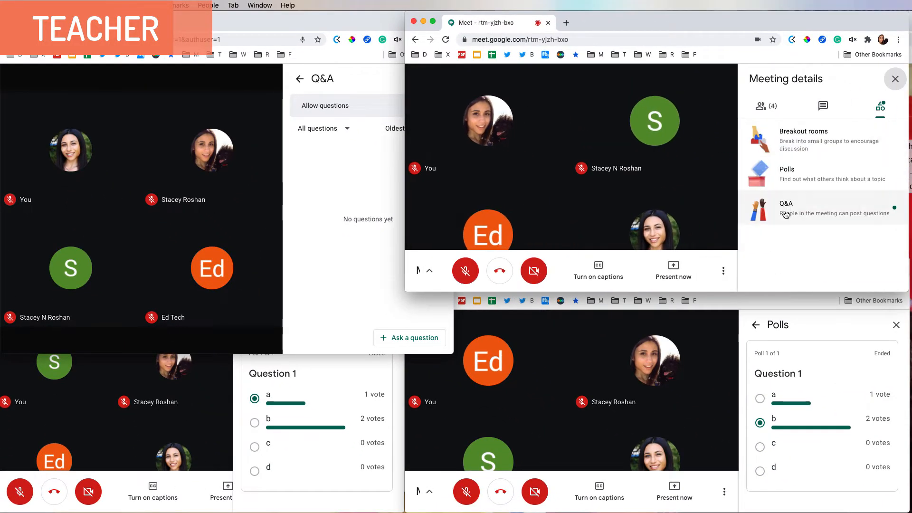
click(786, 207)
text(I am confused about xyz)
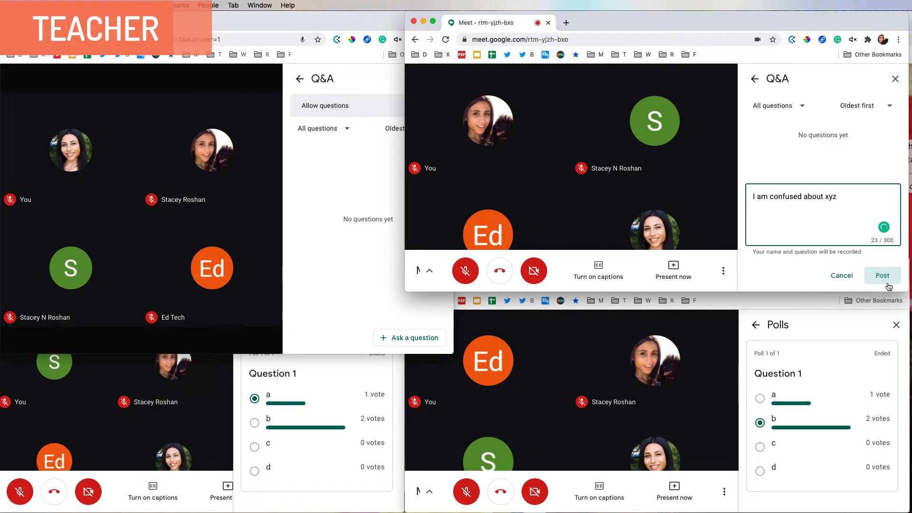
click(881, 275)
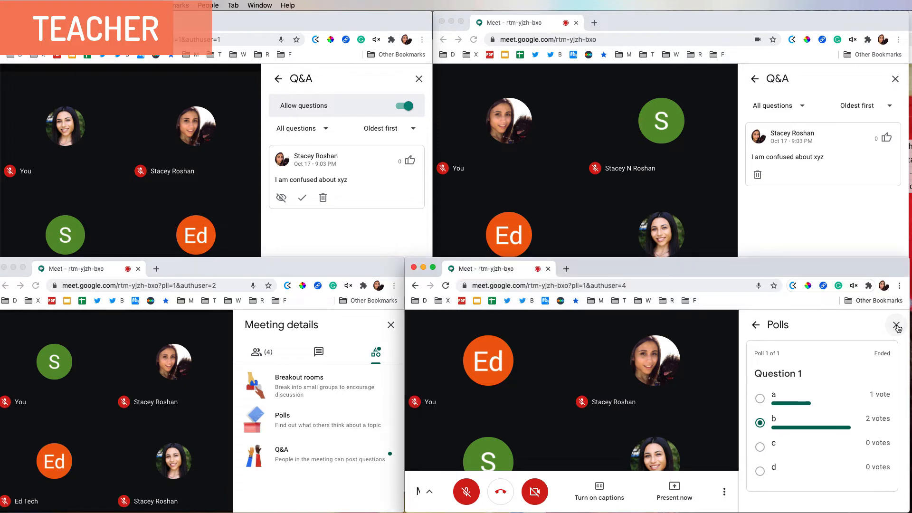
Step: Open Q&A in two attendee windows and upvote the xyz question in each
click(896, 325)
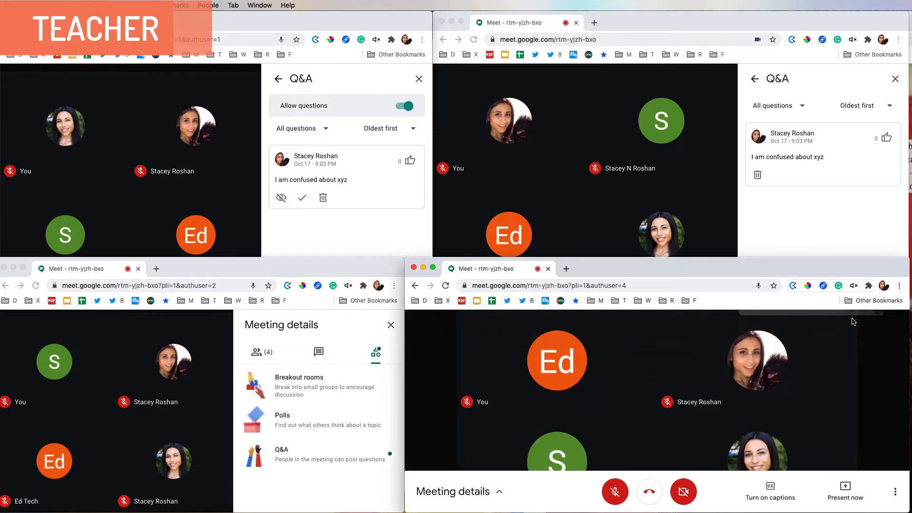
click(453, 492)
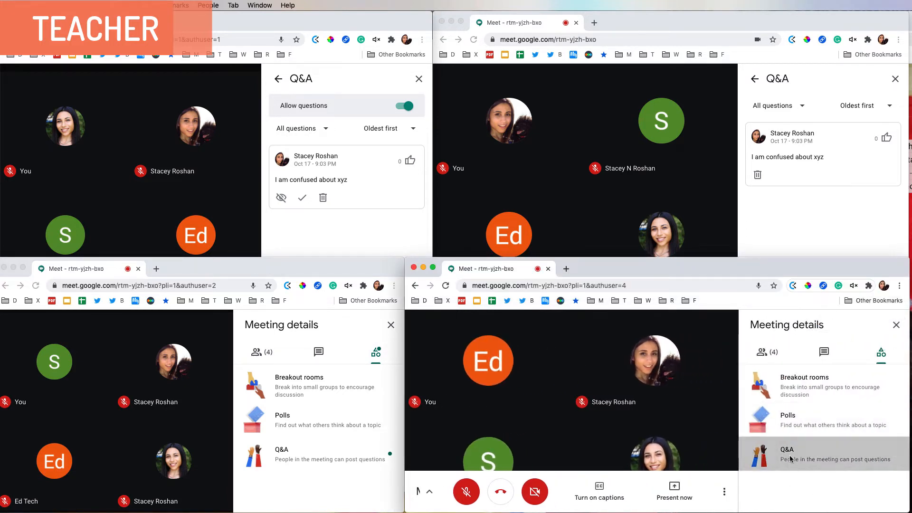
click(787, 454)
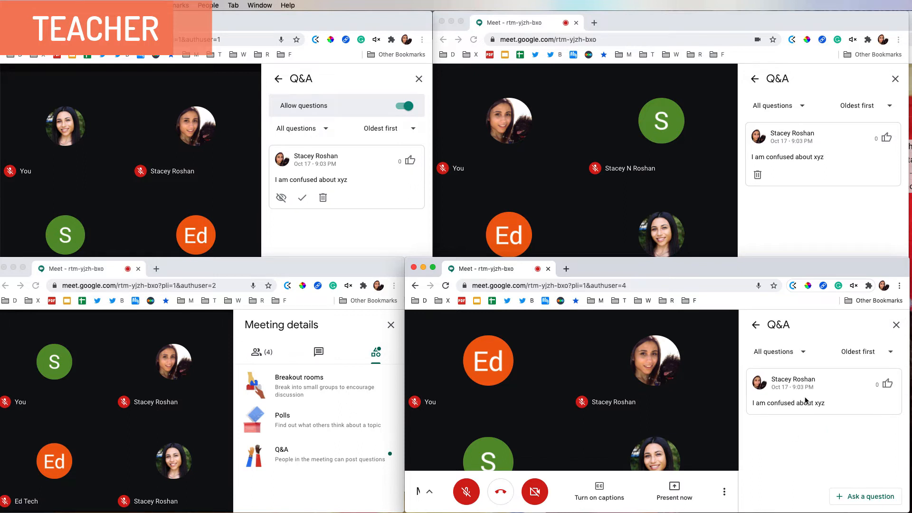
click(281, 455)
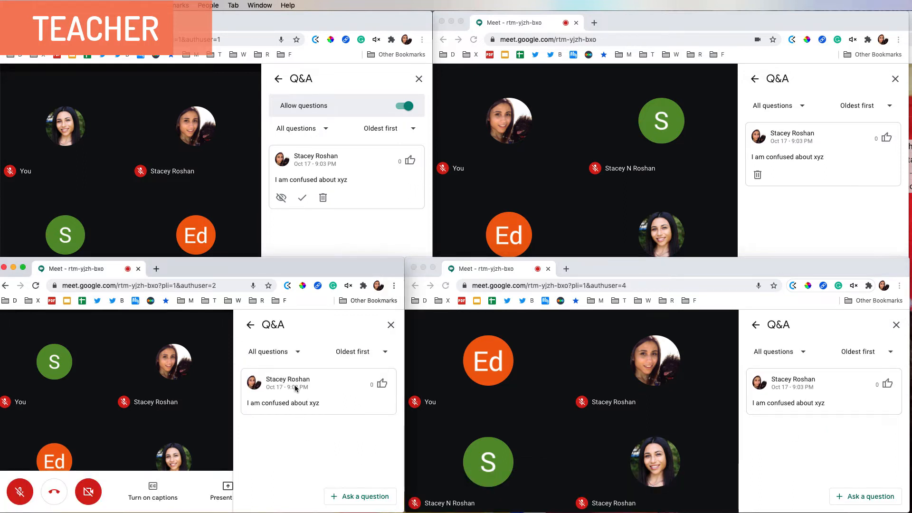
mouse_move(316, 451)
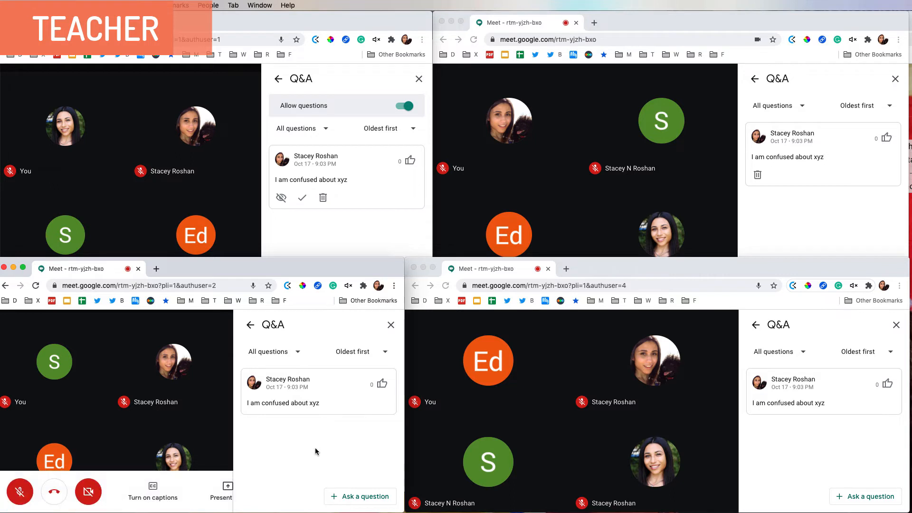
mouse_move(385, 394)
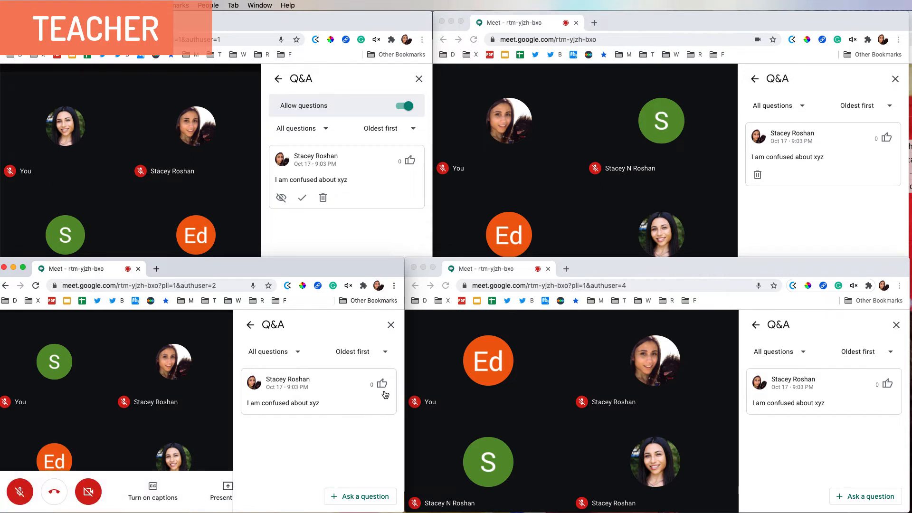
click(383, 383)
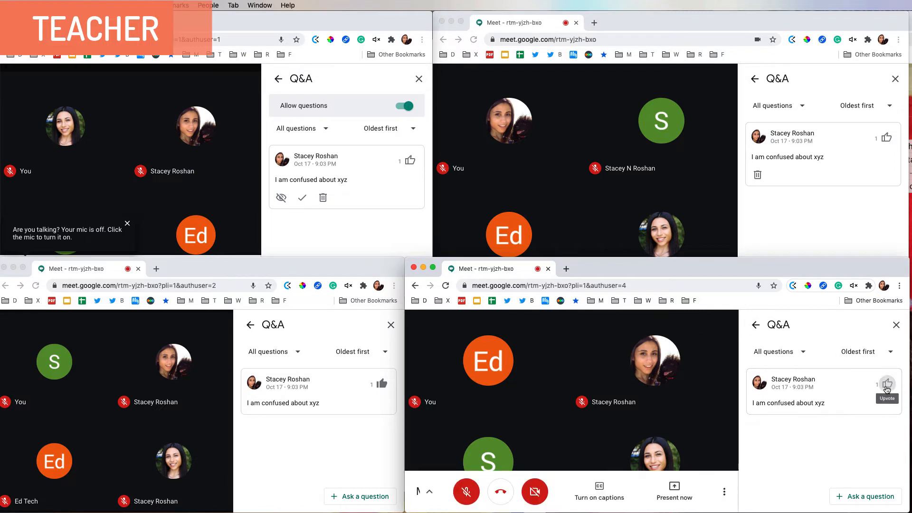
click(886, 384)
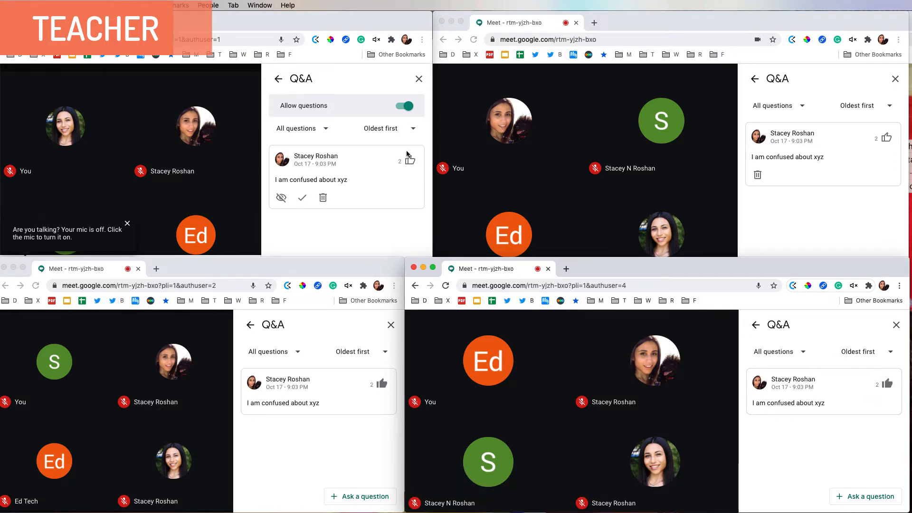
mouse_move(414, 166)
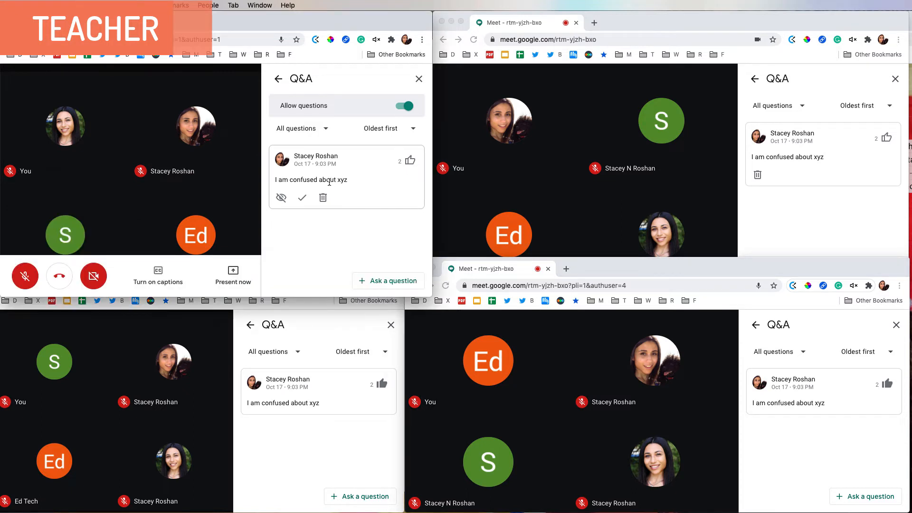
mouse_move(280, 197)
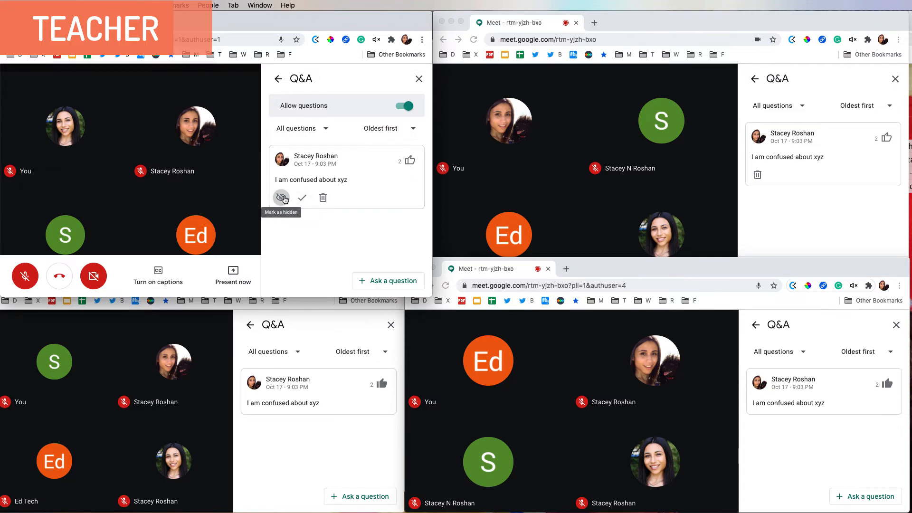
click(281, 197)
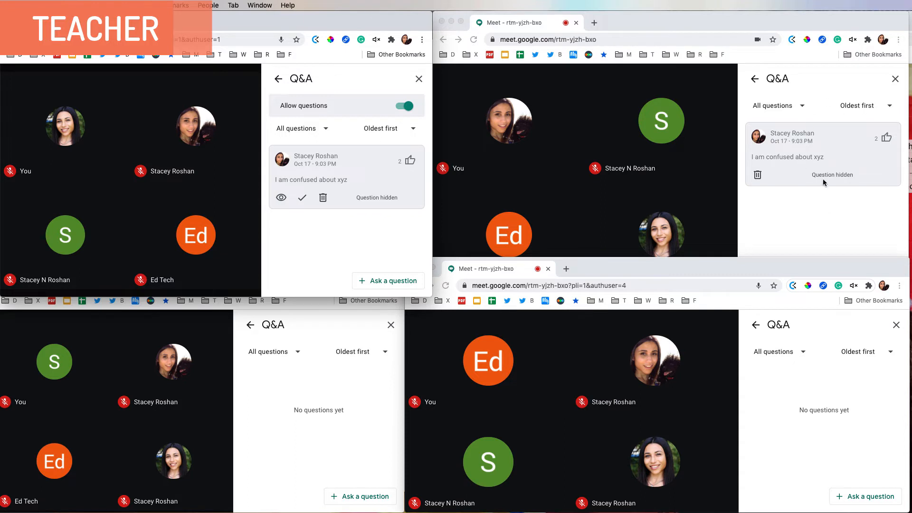
mouse_move(749, 388)
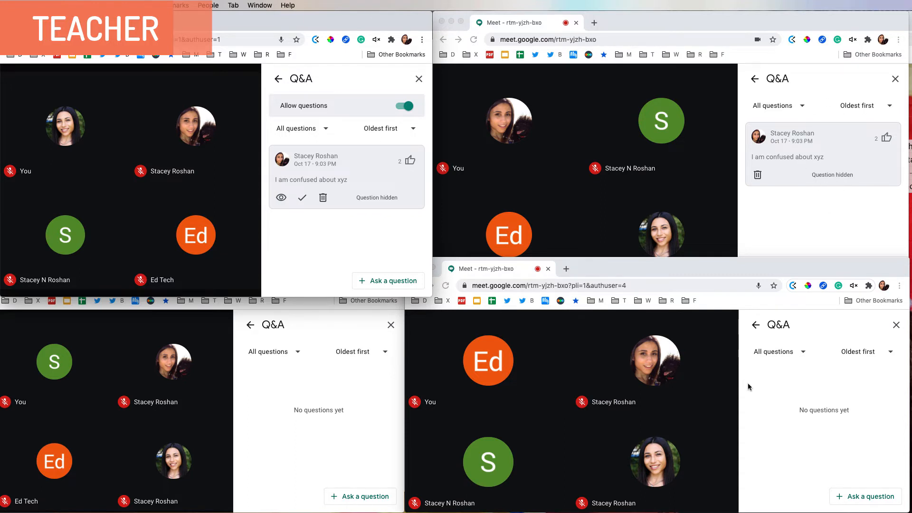
mouse_move(331, 432)
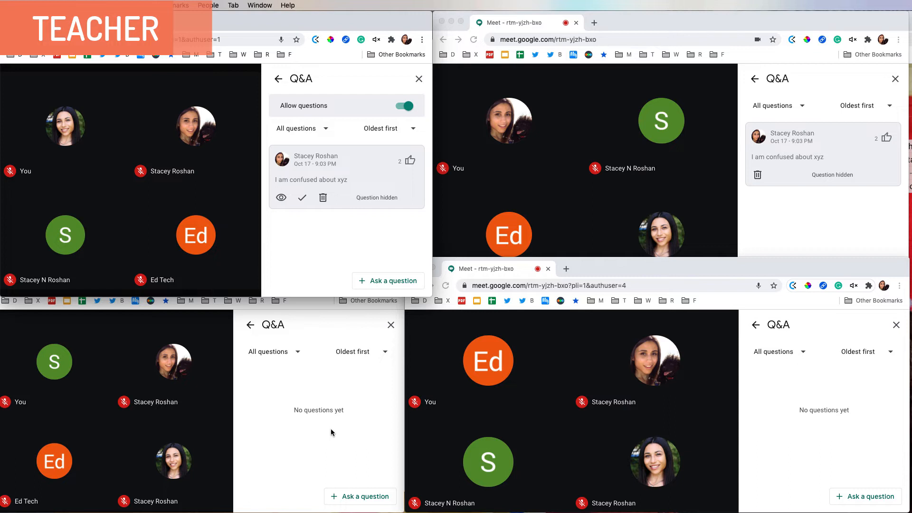
mouse_move(322, 197)
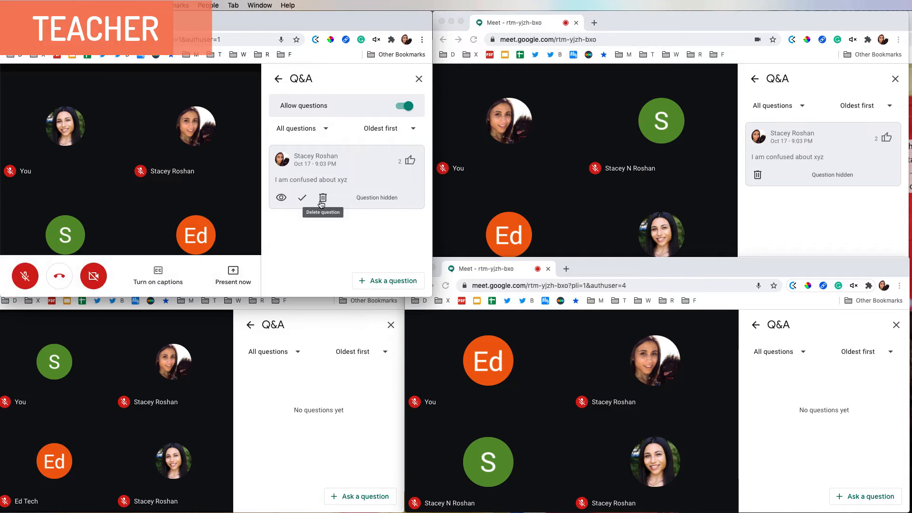
mouse_move(302, 198)
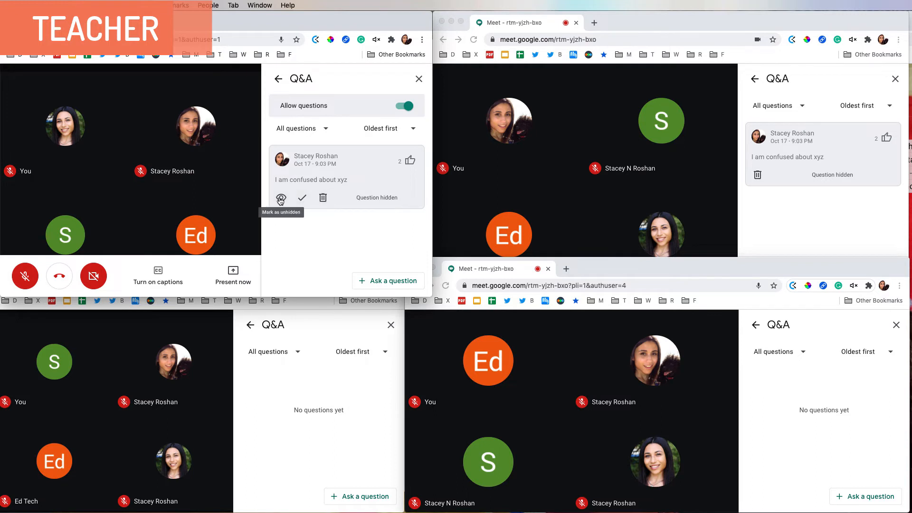
click(281, 197)
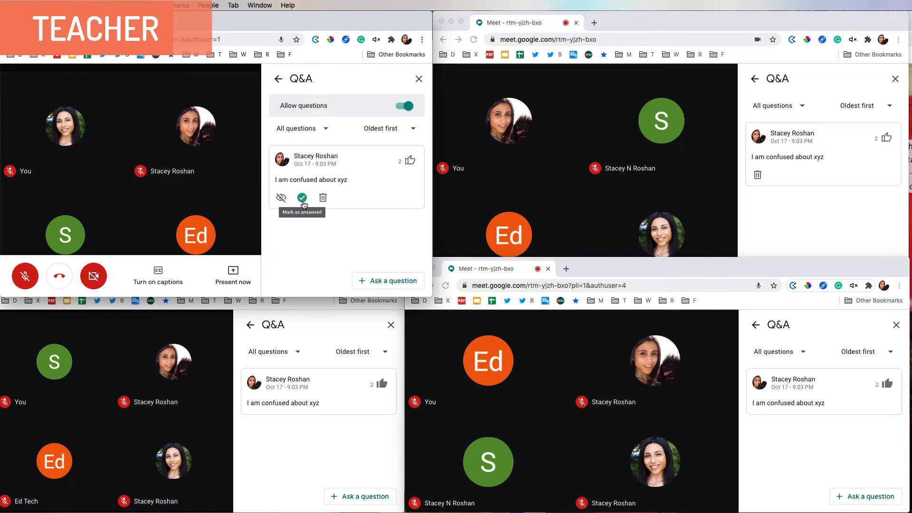
Step: Mark the xyz question answered and filter one attendee's Q&A to My questions
click(302, 197)
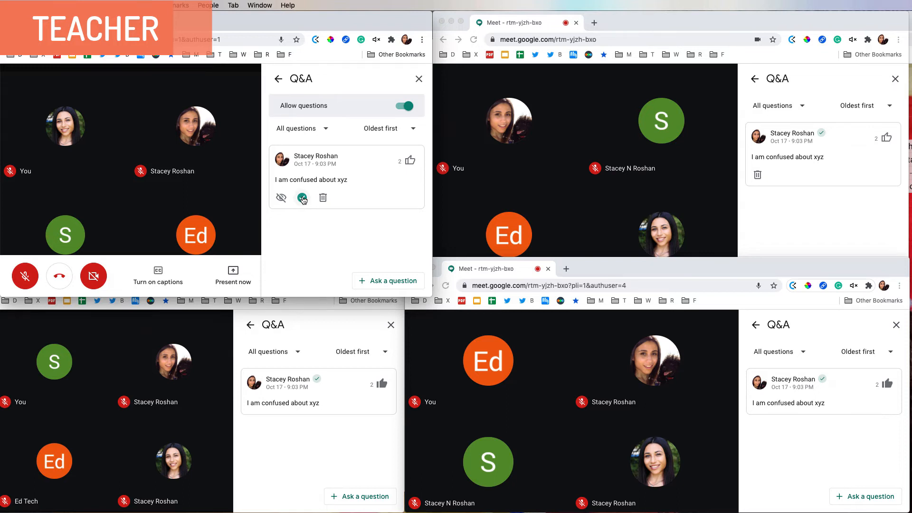
click(301, 197)
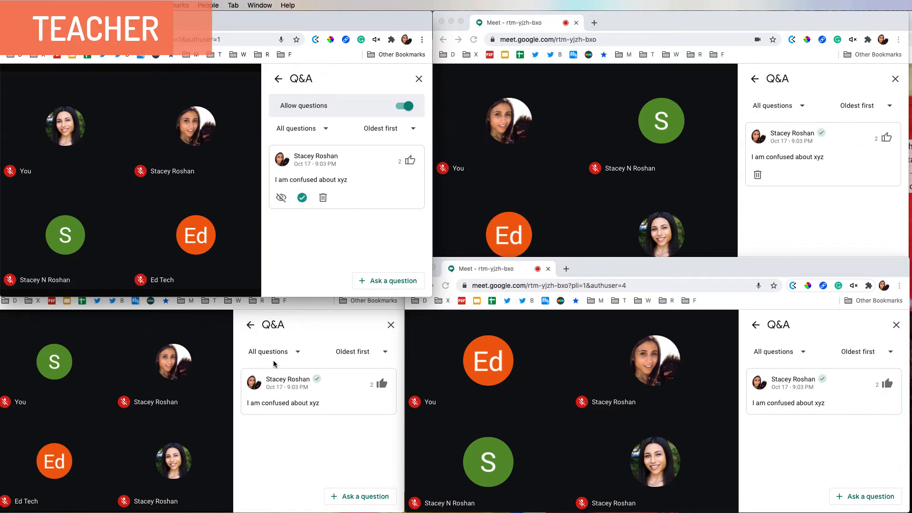
click(268, 352)
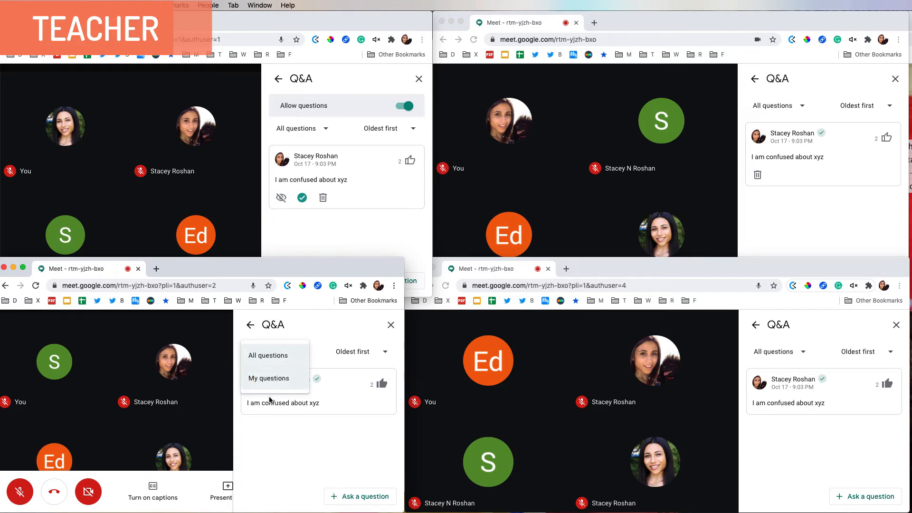
click(267, 379)
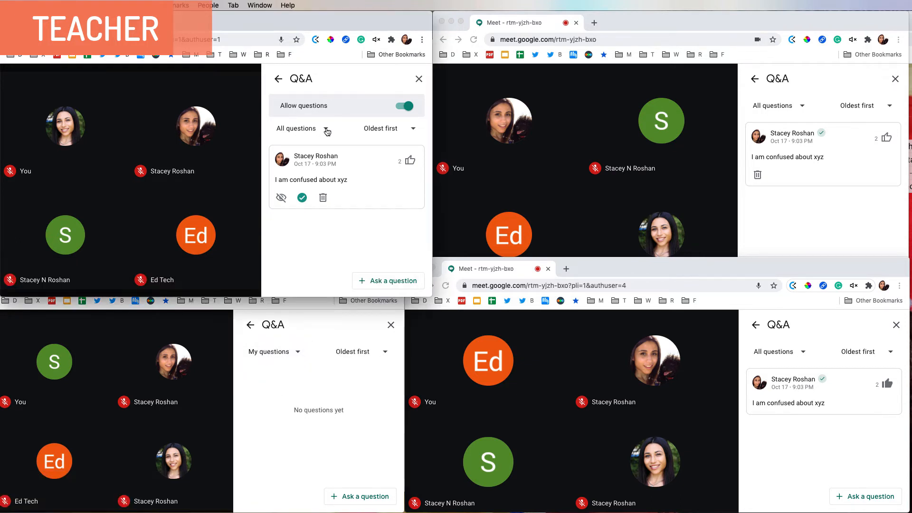
click(296, 129)
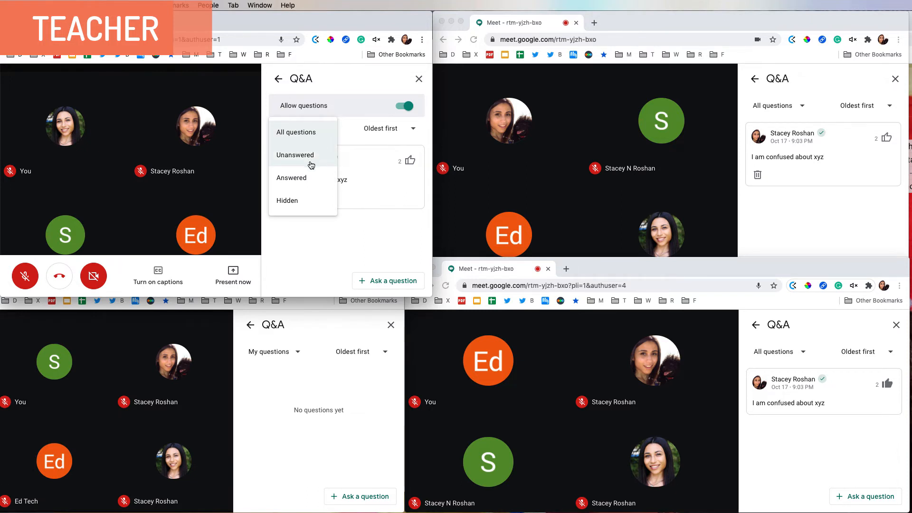
mouse_move(285, 273)
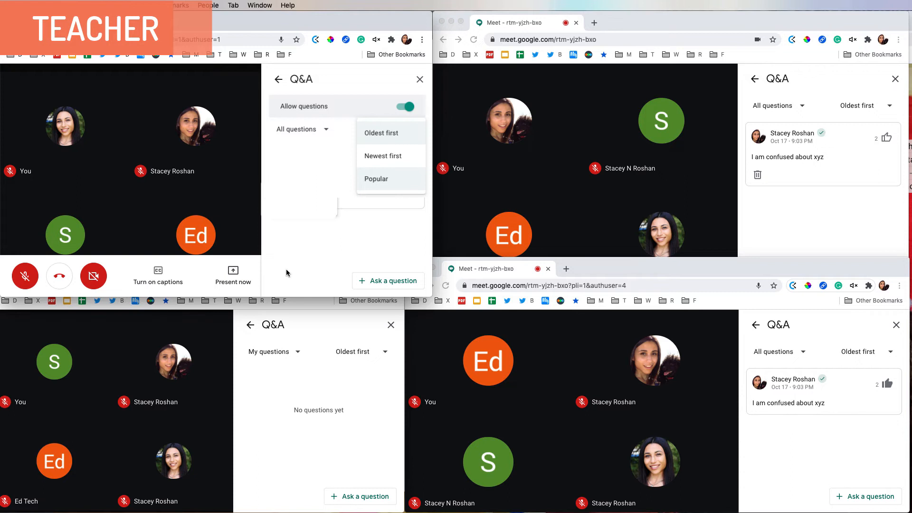
click(382, 133)
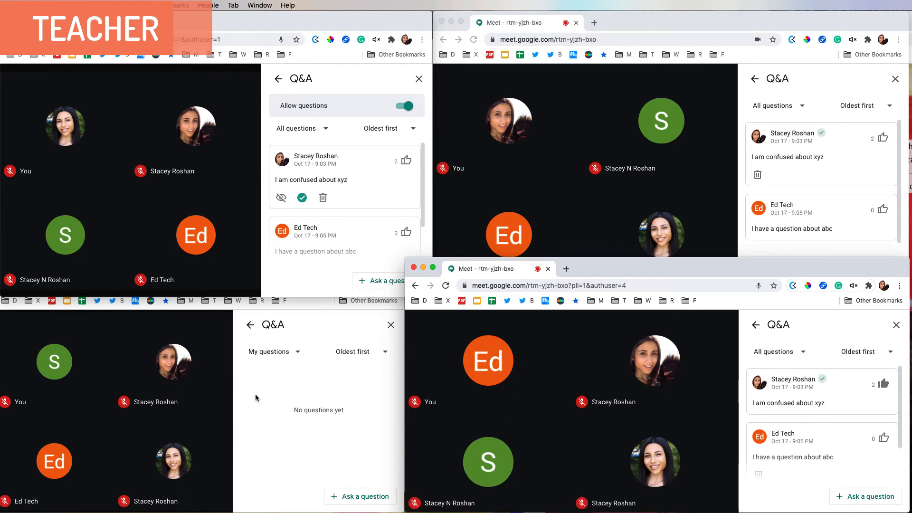
Step: Set the attendee's Q&A filter back to All questions and hide the abc question
click(270, 352)
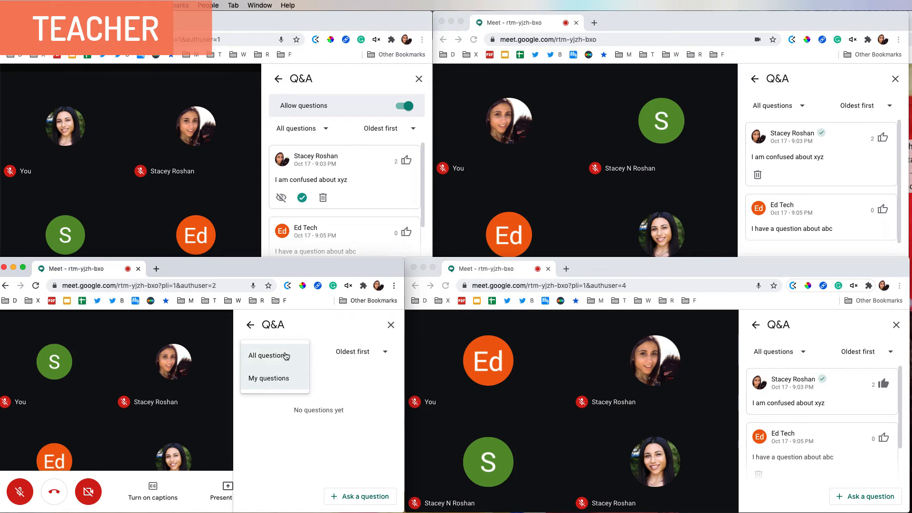
click(267, 355)
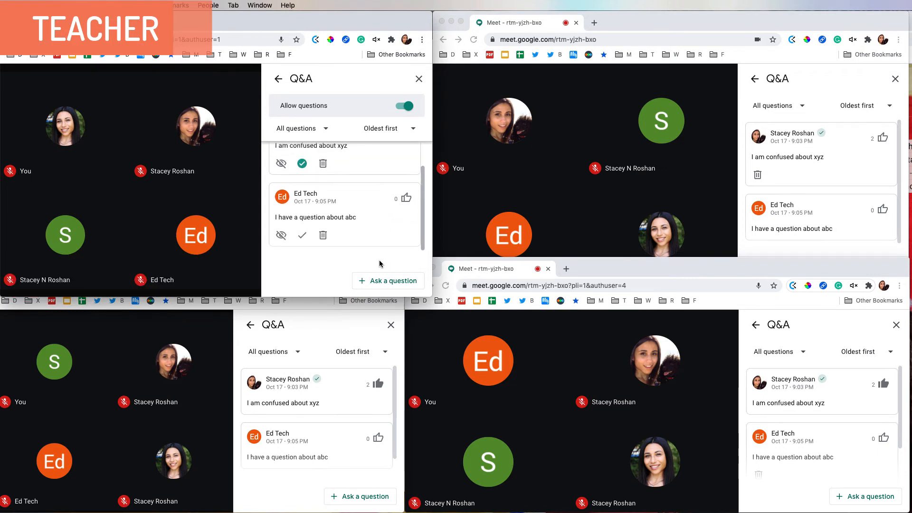
click(282, 235)
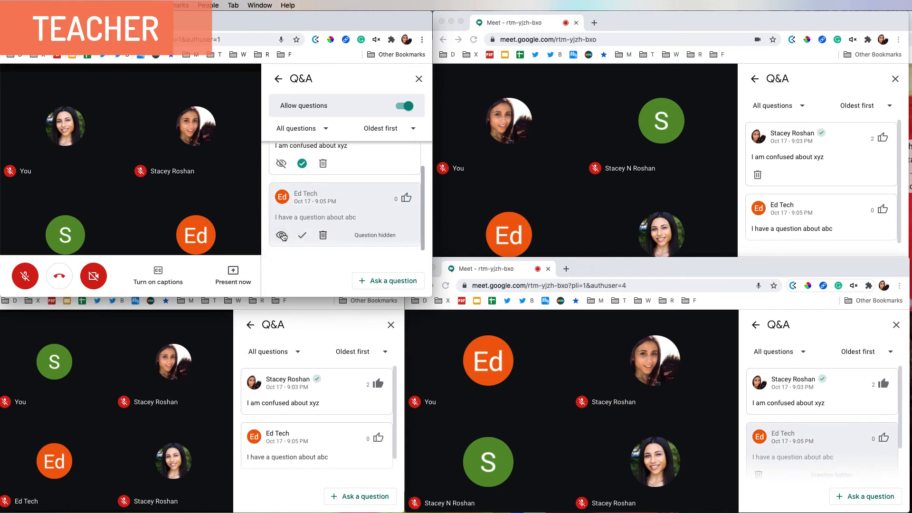
click(281, 235)
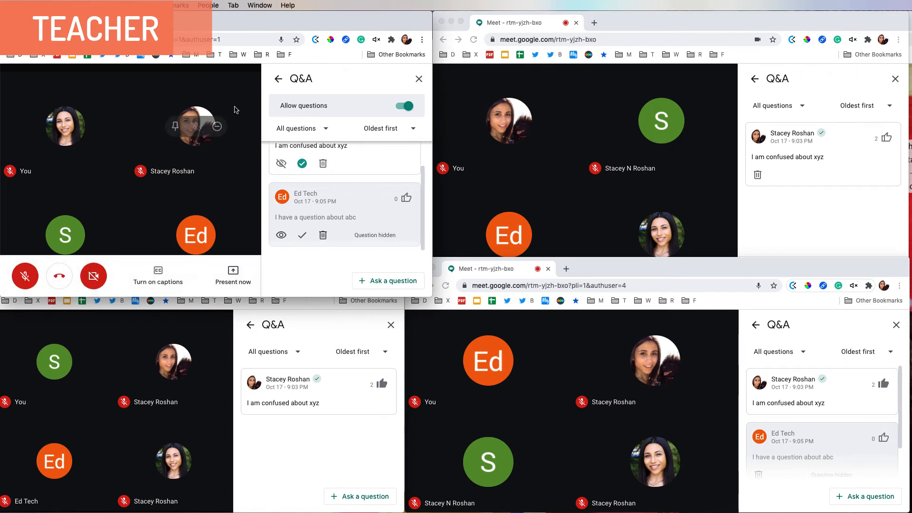
mouse_move(58, 276)
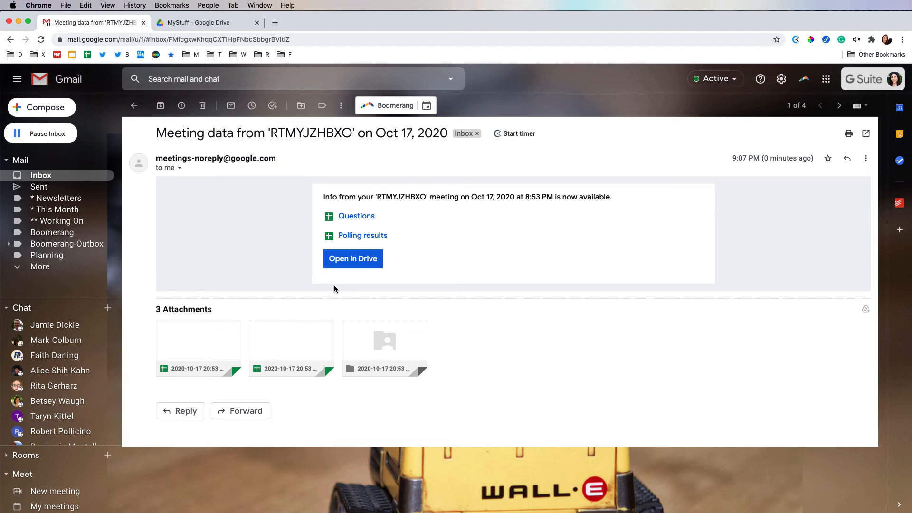
mouse_move(286, 255)
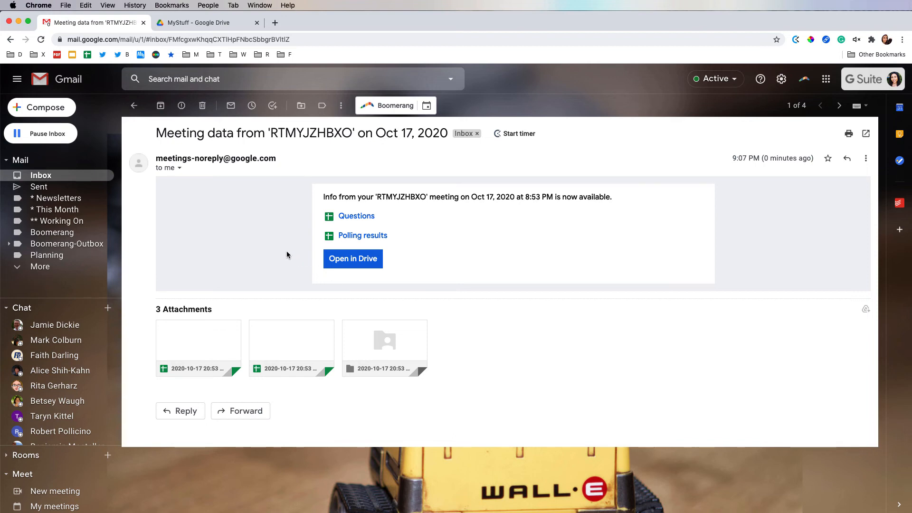
mouse_move(150, 209)
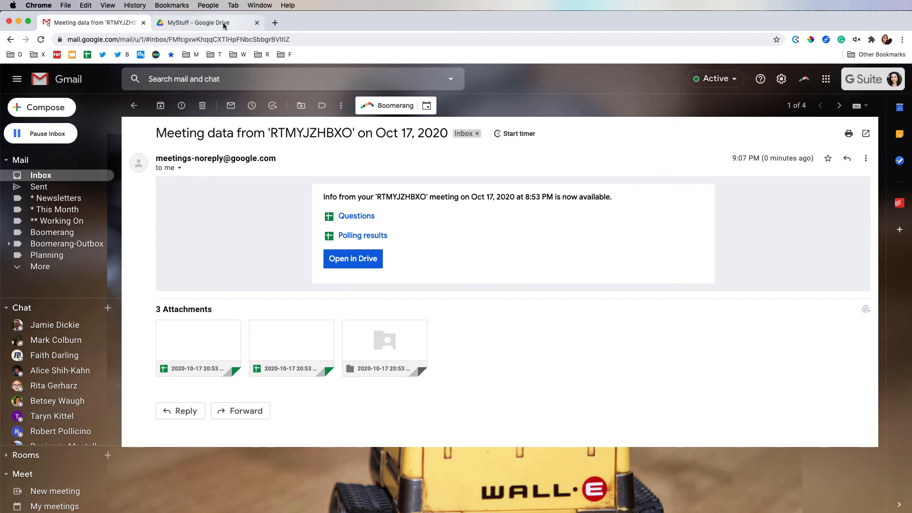
click(197, 23)
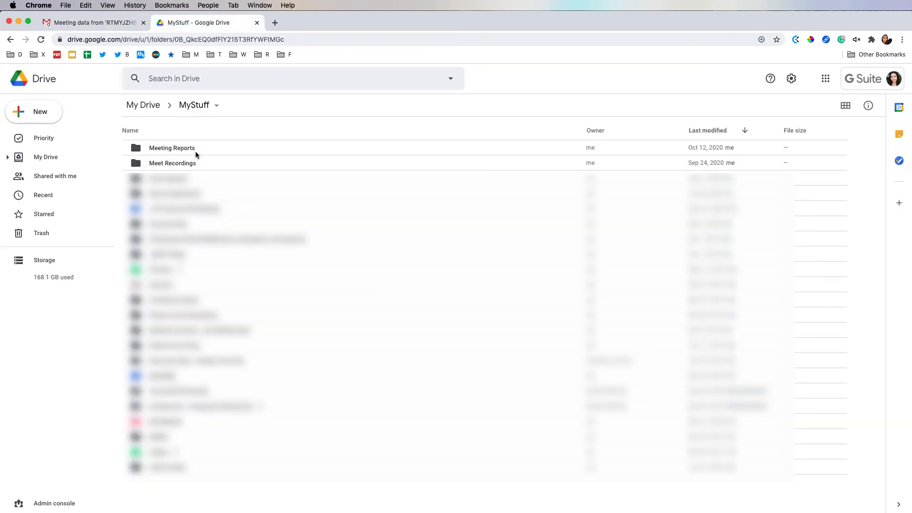
click(172, 163)
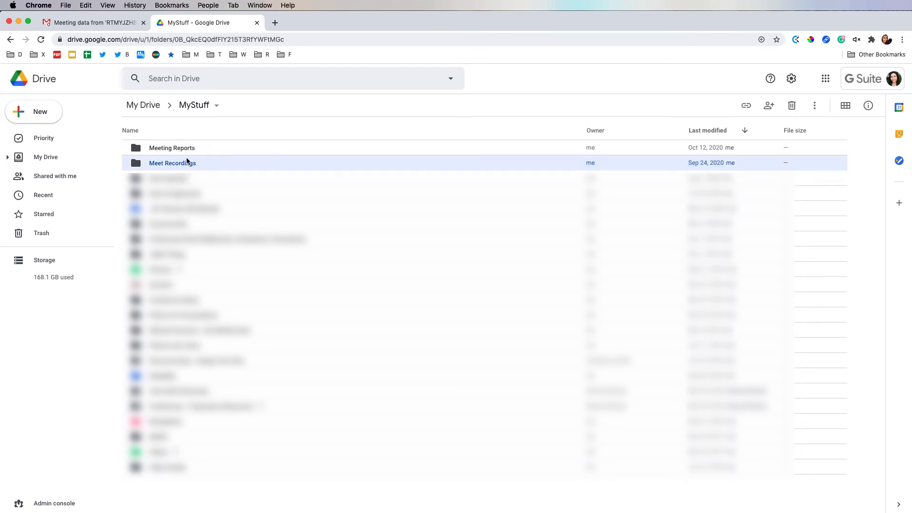
click(171, 147)
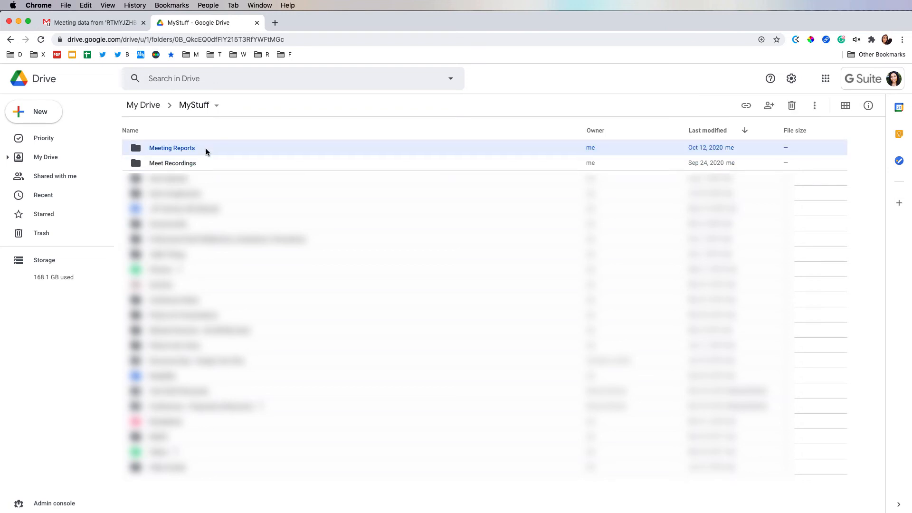
double_click(172, 147)
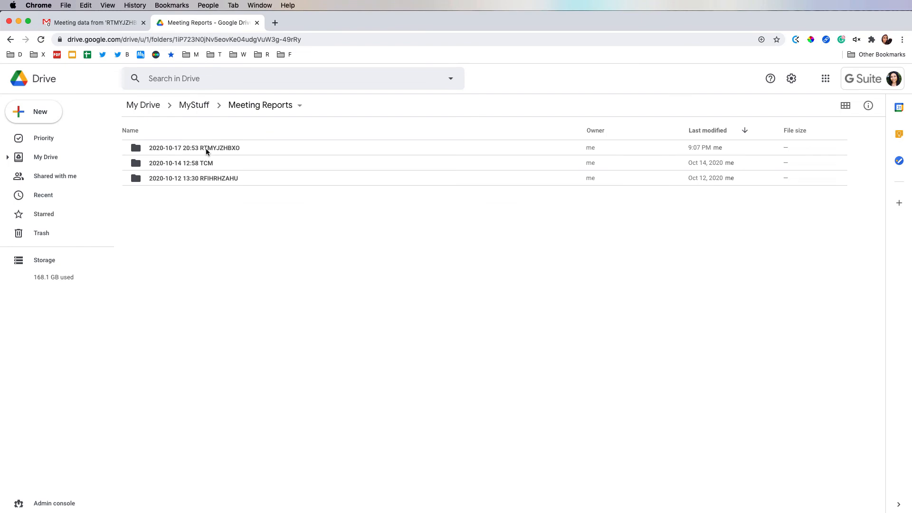
double_click(194, 147)
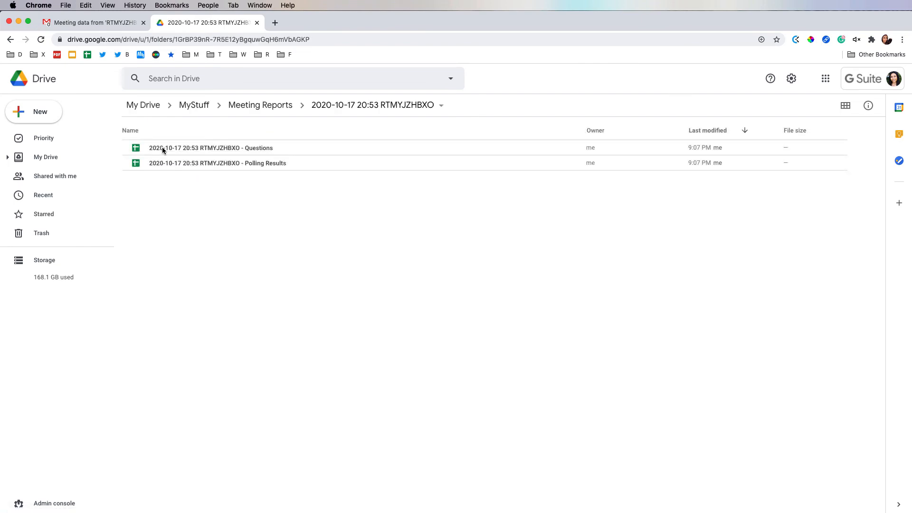
Step: Check the Questions and Polling Results files, then open the Questions spreadsheet
click(211, 147)
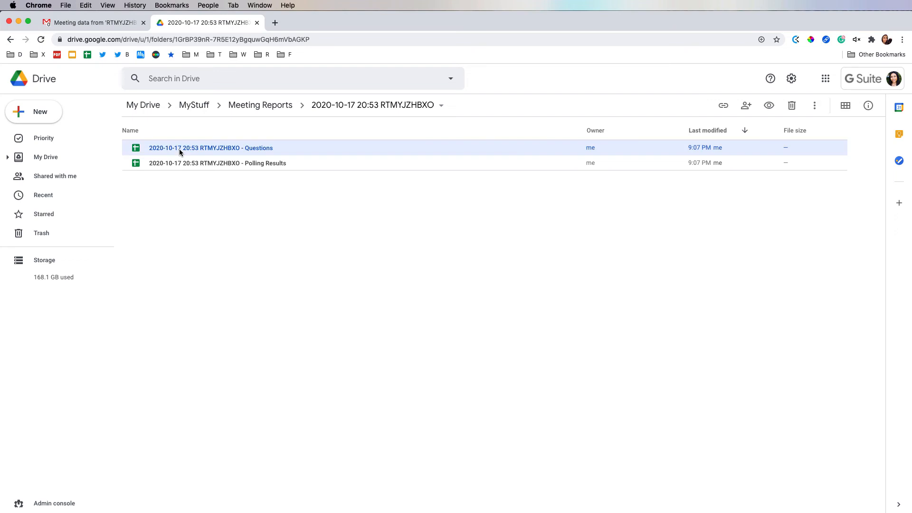
click(217, 163)
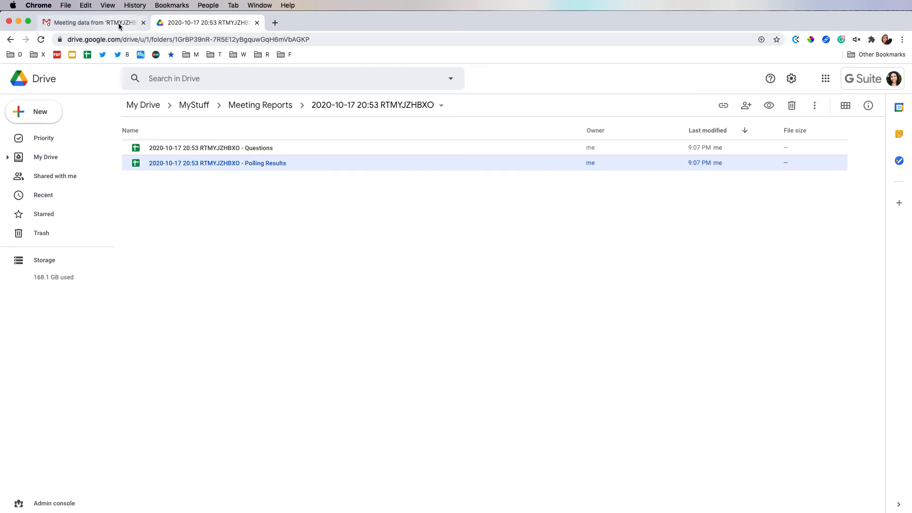
click(93, 22)
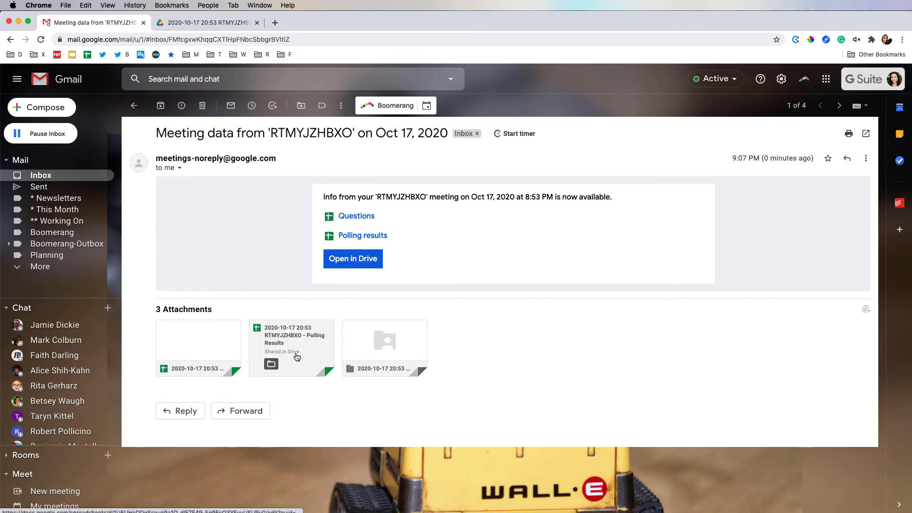
click(353, 258)
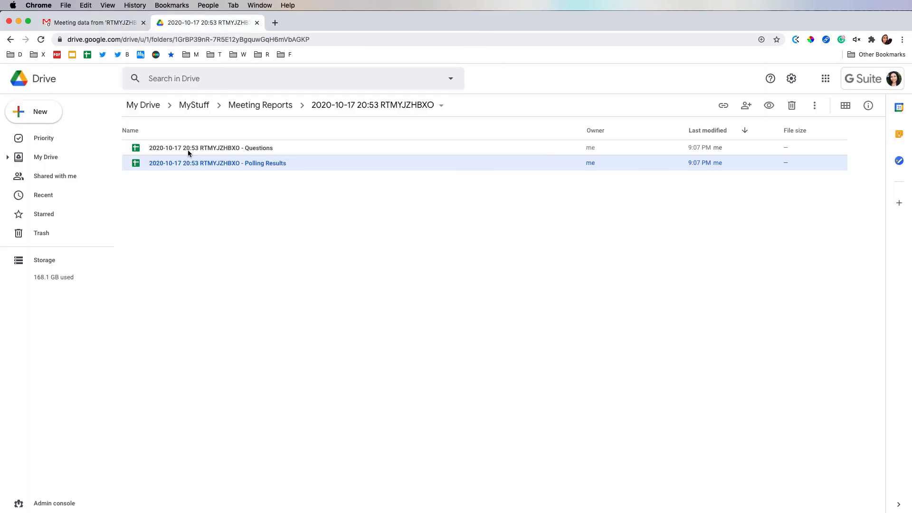
double_click(210, 148)
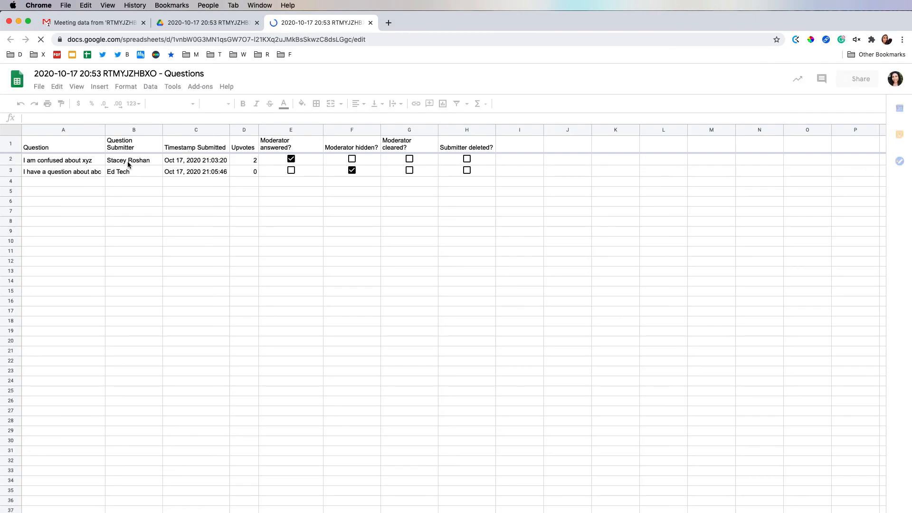
Step: Inspect both questions' submitters, upvote count, and answered and hidden status cells
click(133, 160)
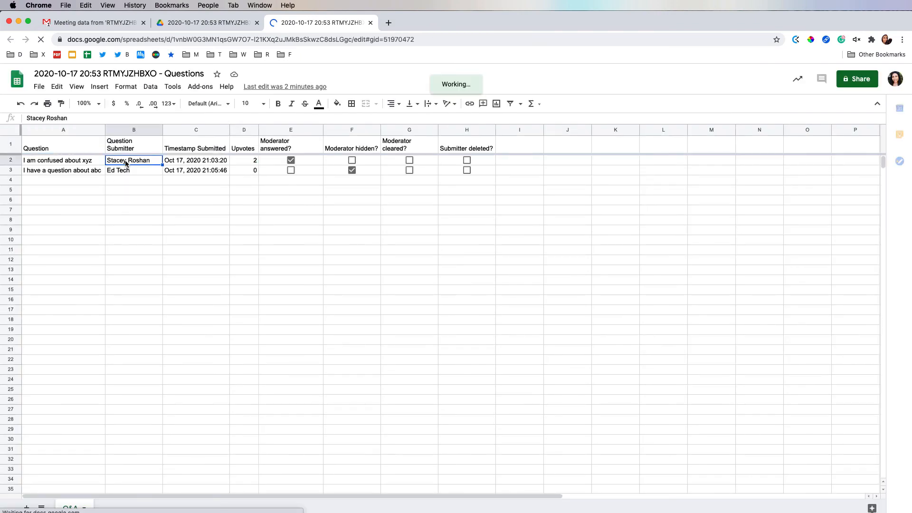
click(244, 160)
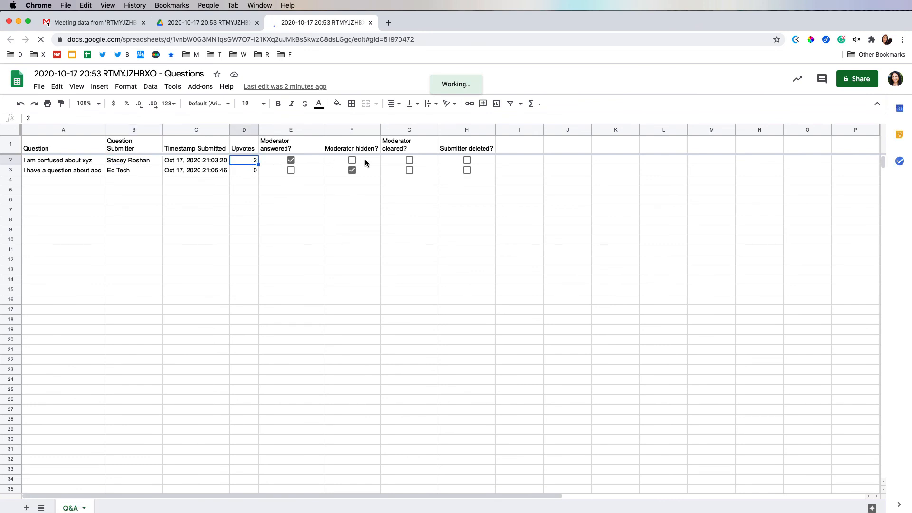
mouse_move(269, 166)
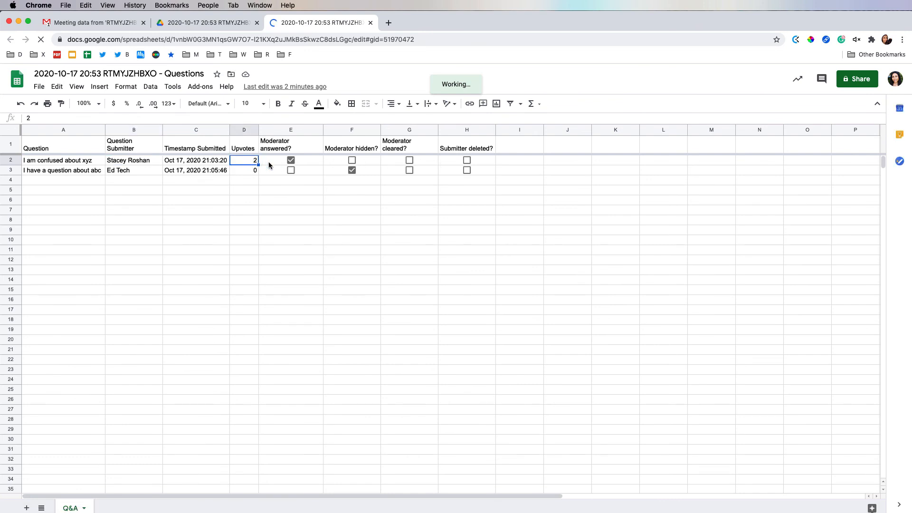
click(290, 160)
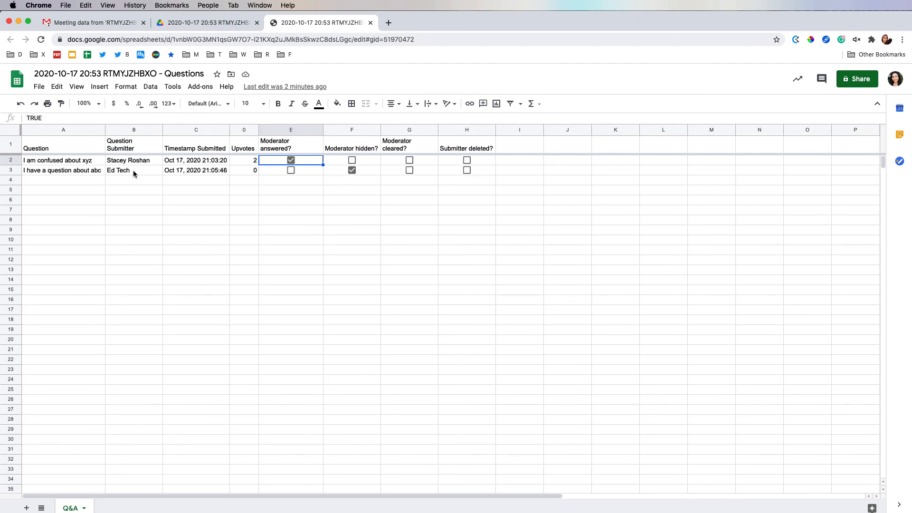
click(134, 170)
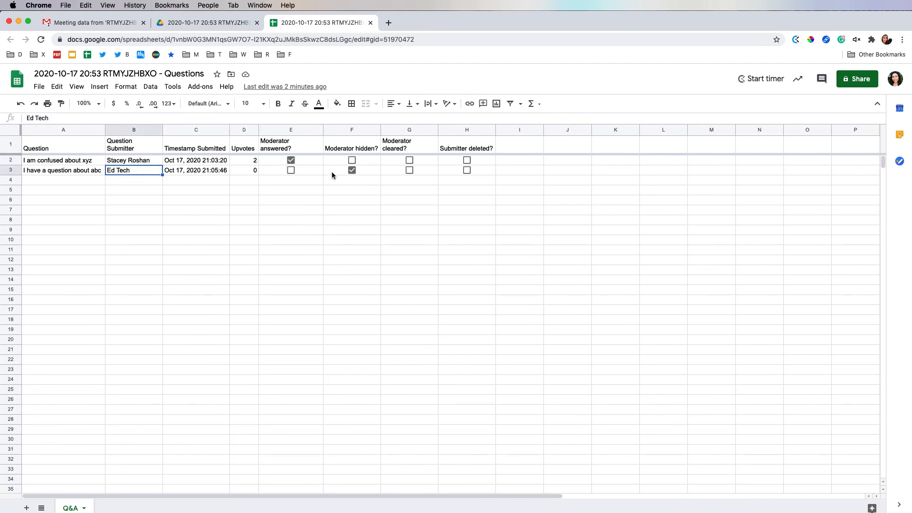
click(352, 170)
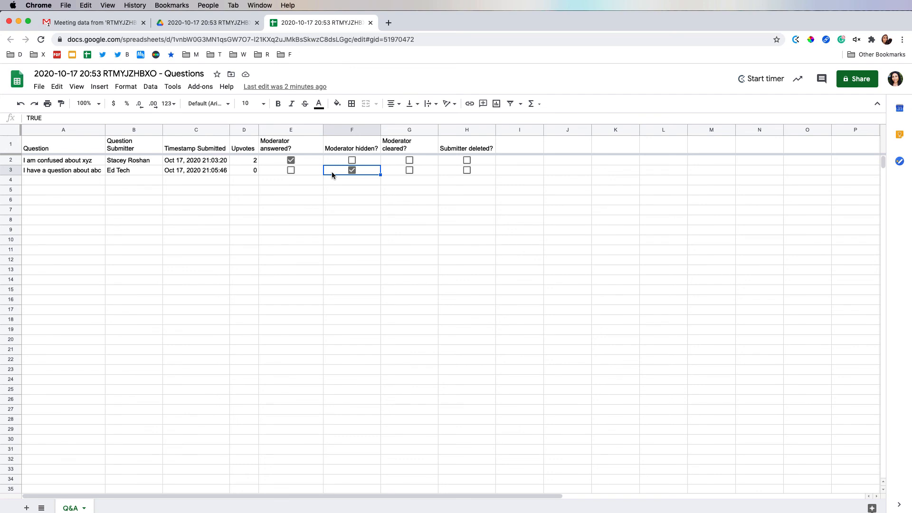
click(207, 23)
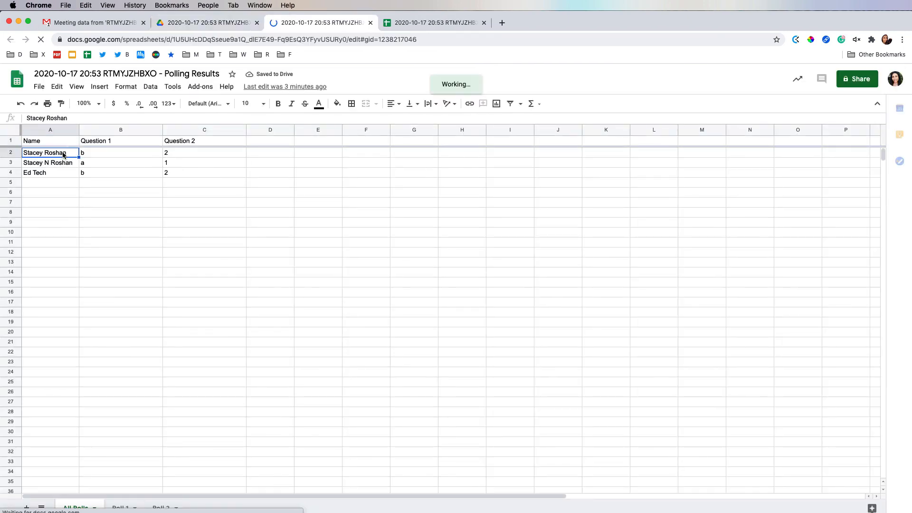
Step: Check the last respondent's Question 2 answer, then view the Poll 1, Poll 2 and All Polls tabs
click(50, 173)
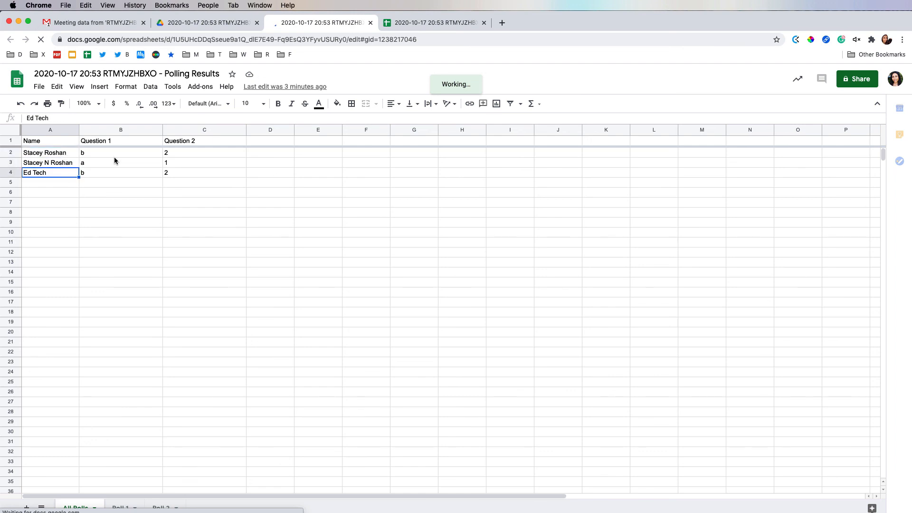
click(120, 153)
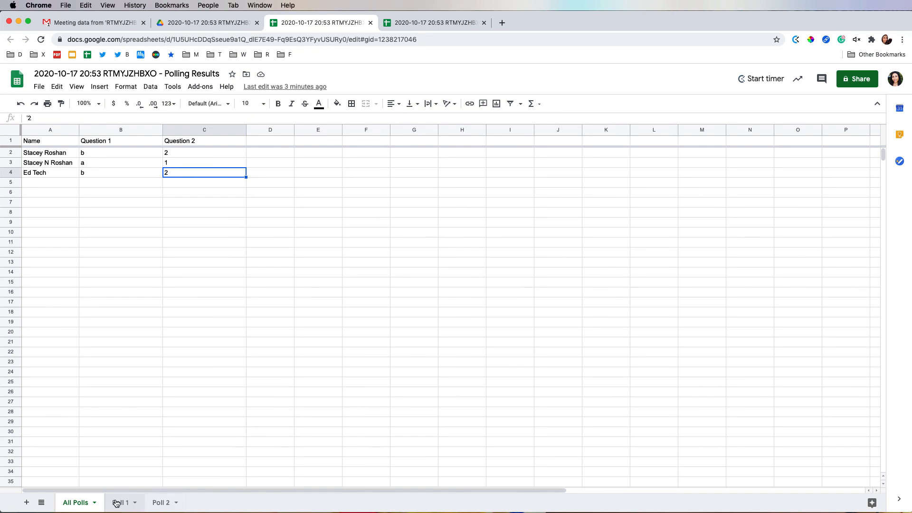
click(121, 502)
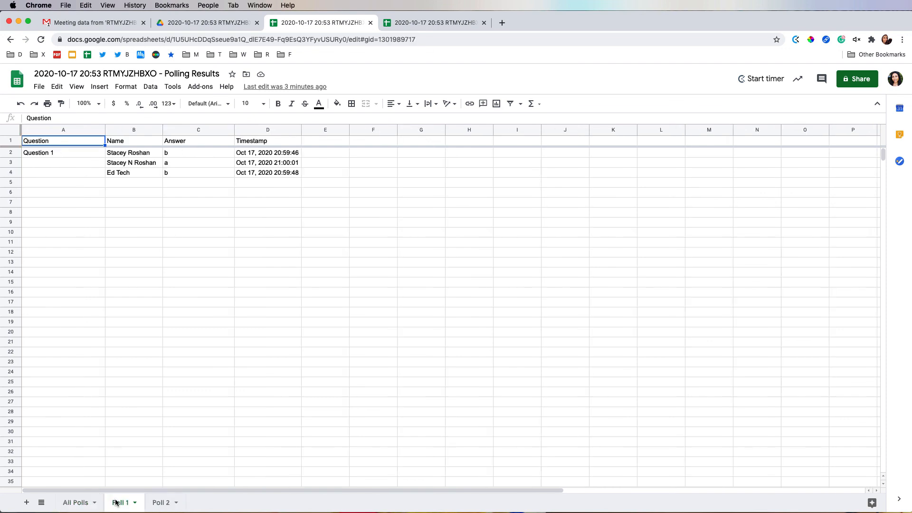
mouse_move(137, 502)
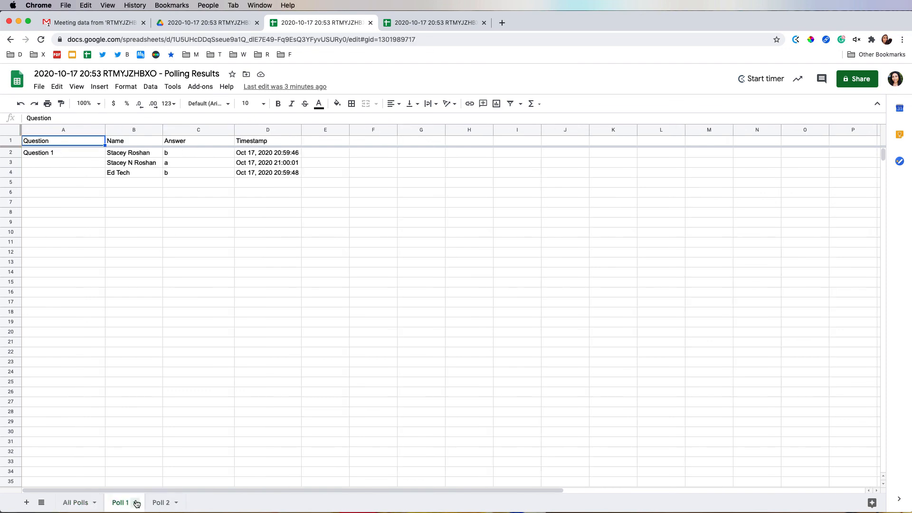
click(162, 503)
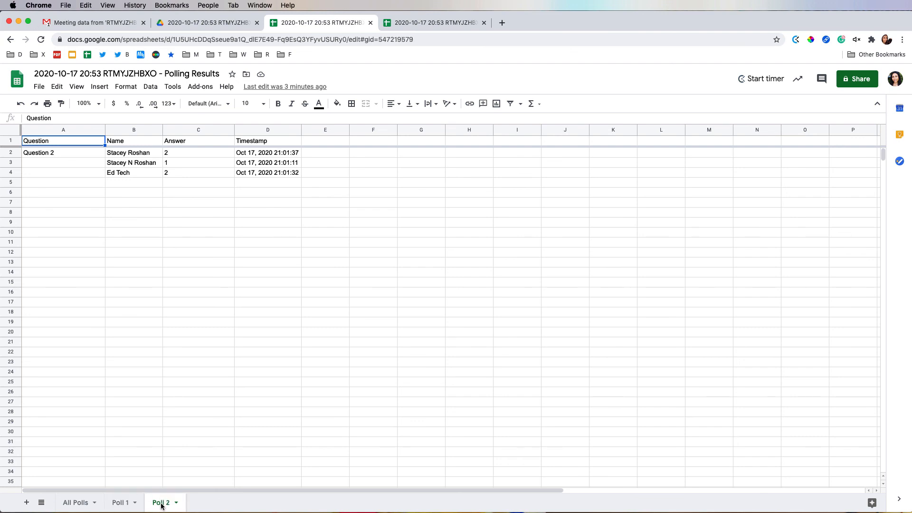
mouse_move(80, 453)
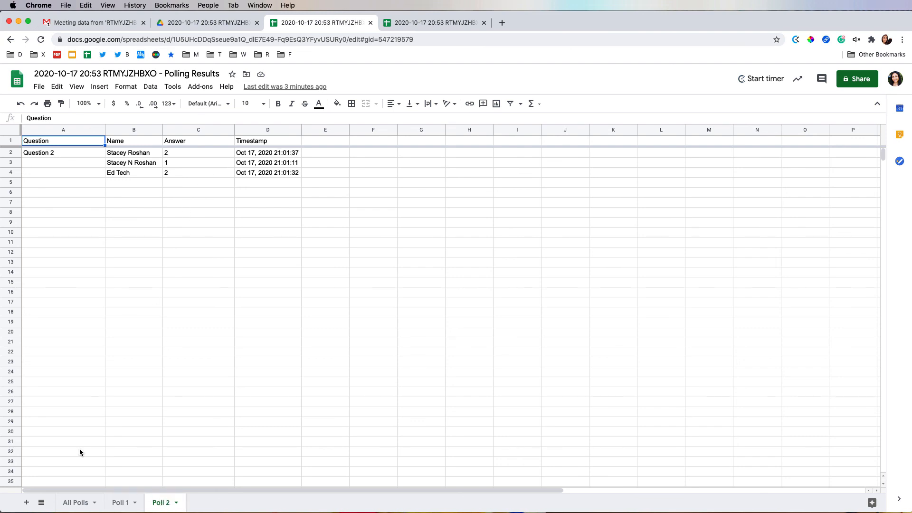
click(75, 502)
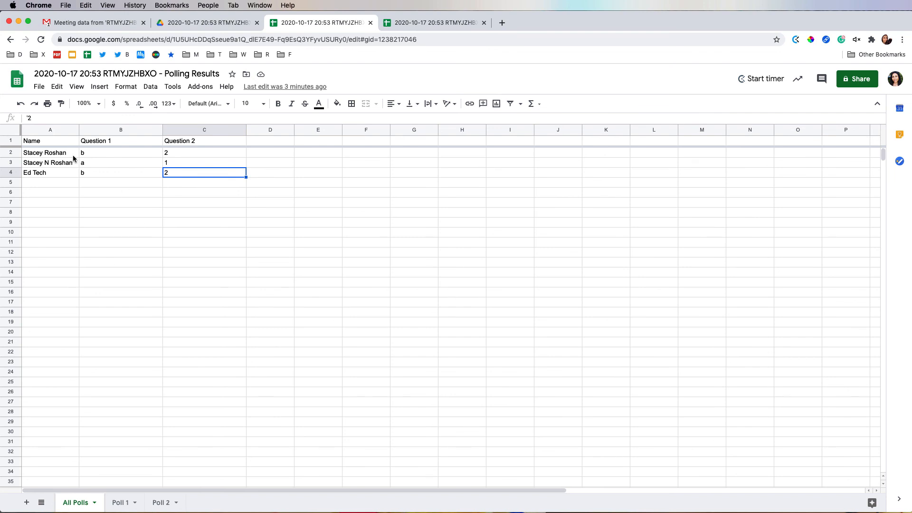